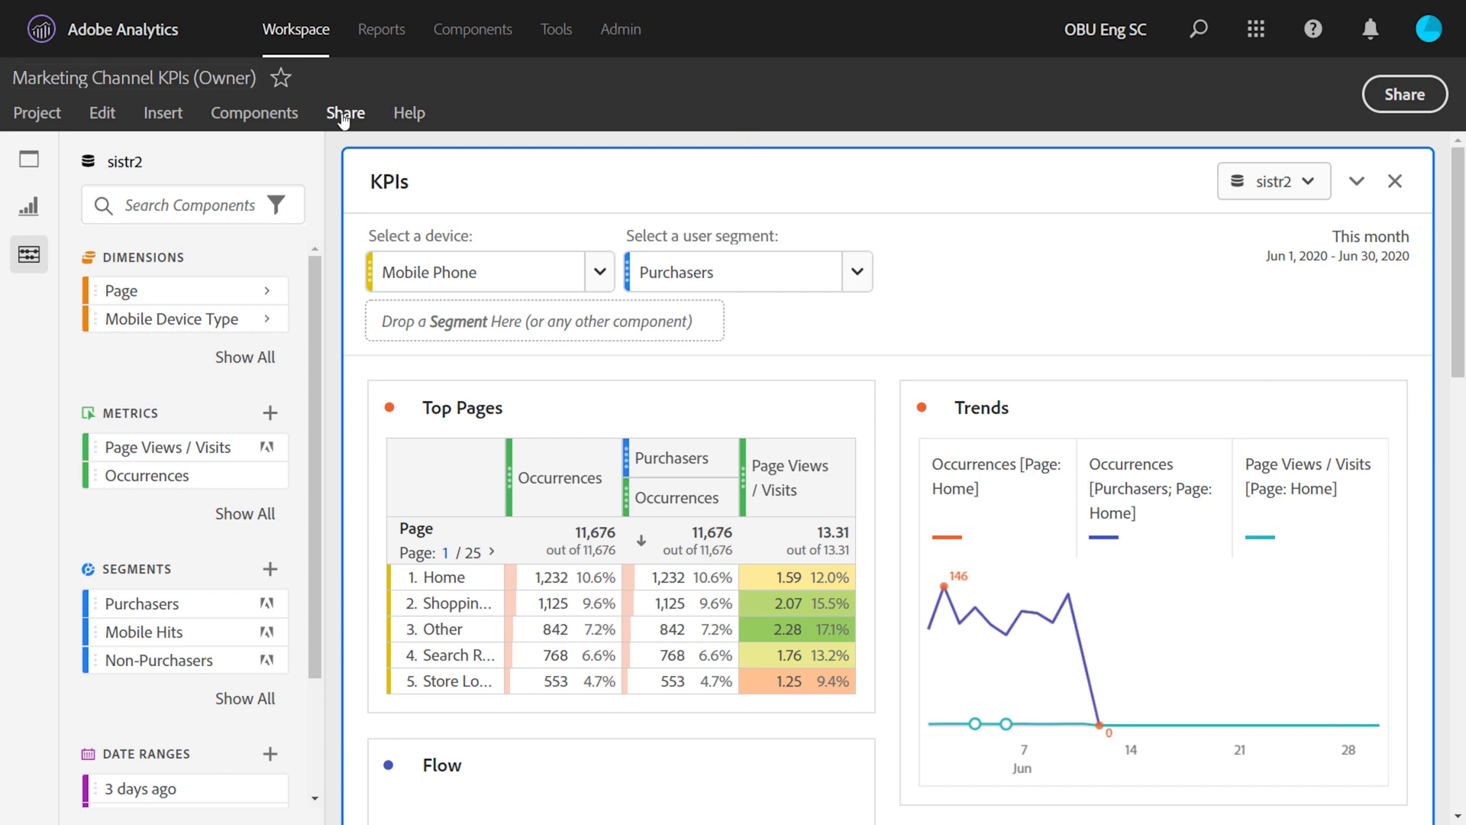
# Open Share > Share Project for the Marketing Channel KPIs project.
pyautogui.click(345, 113)
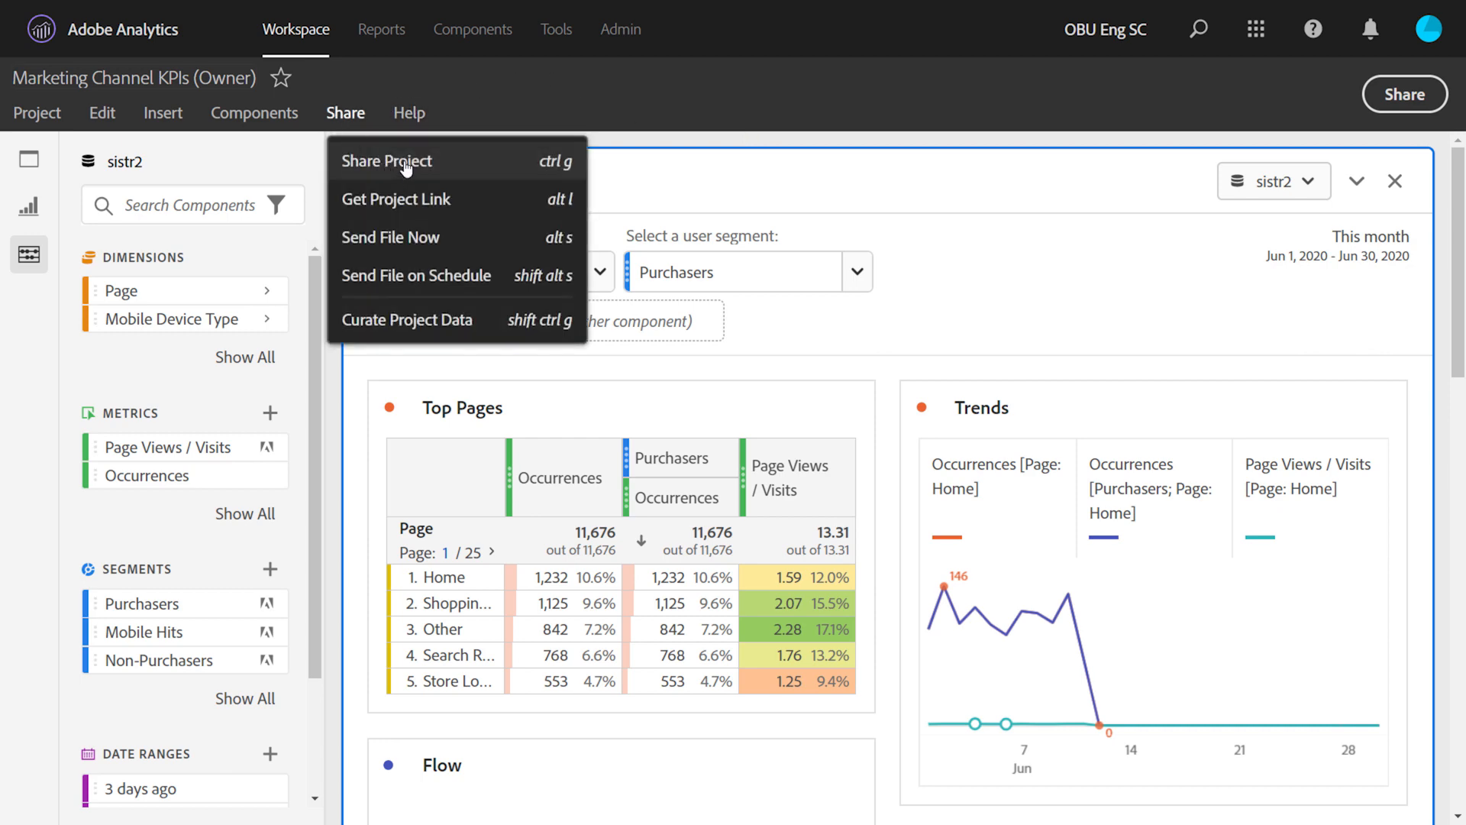
pyautogui.click(385, 160)
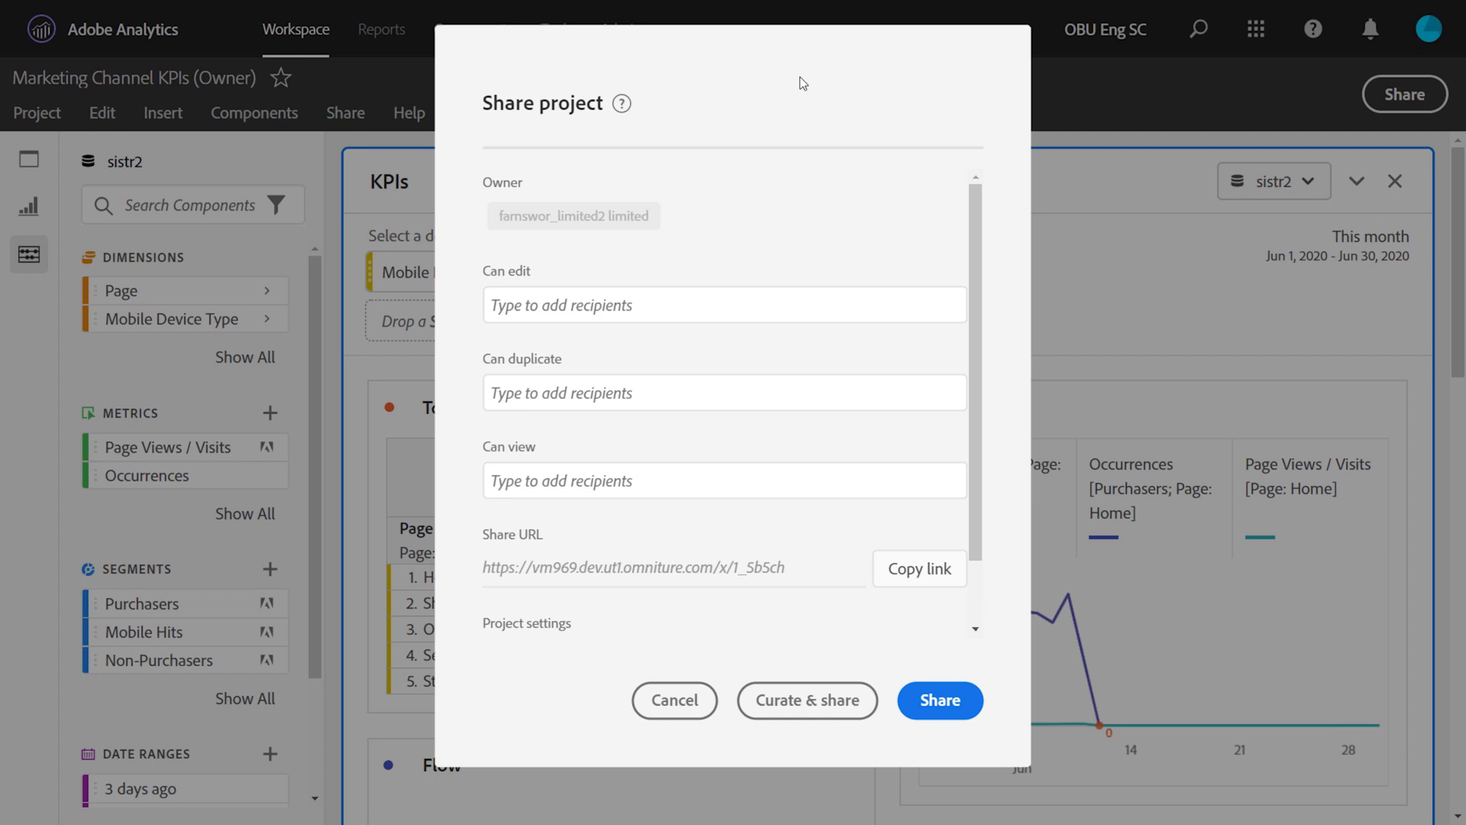
# Add a user and the Analysis Workspace Access group as Can edit recipients.
pyautogui.click(724, 304)
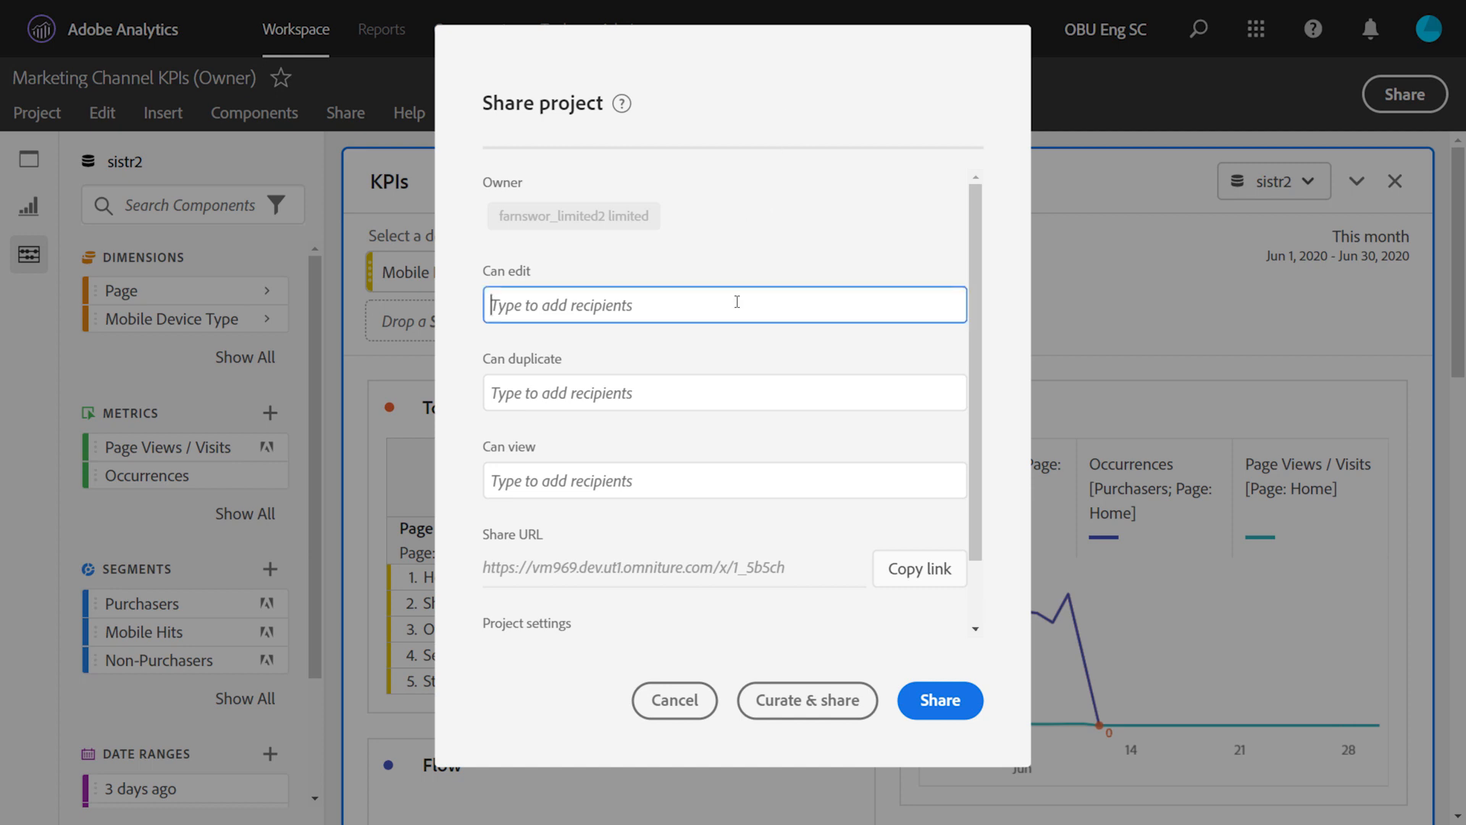
pyautogui.write('j')
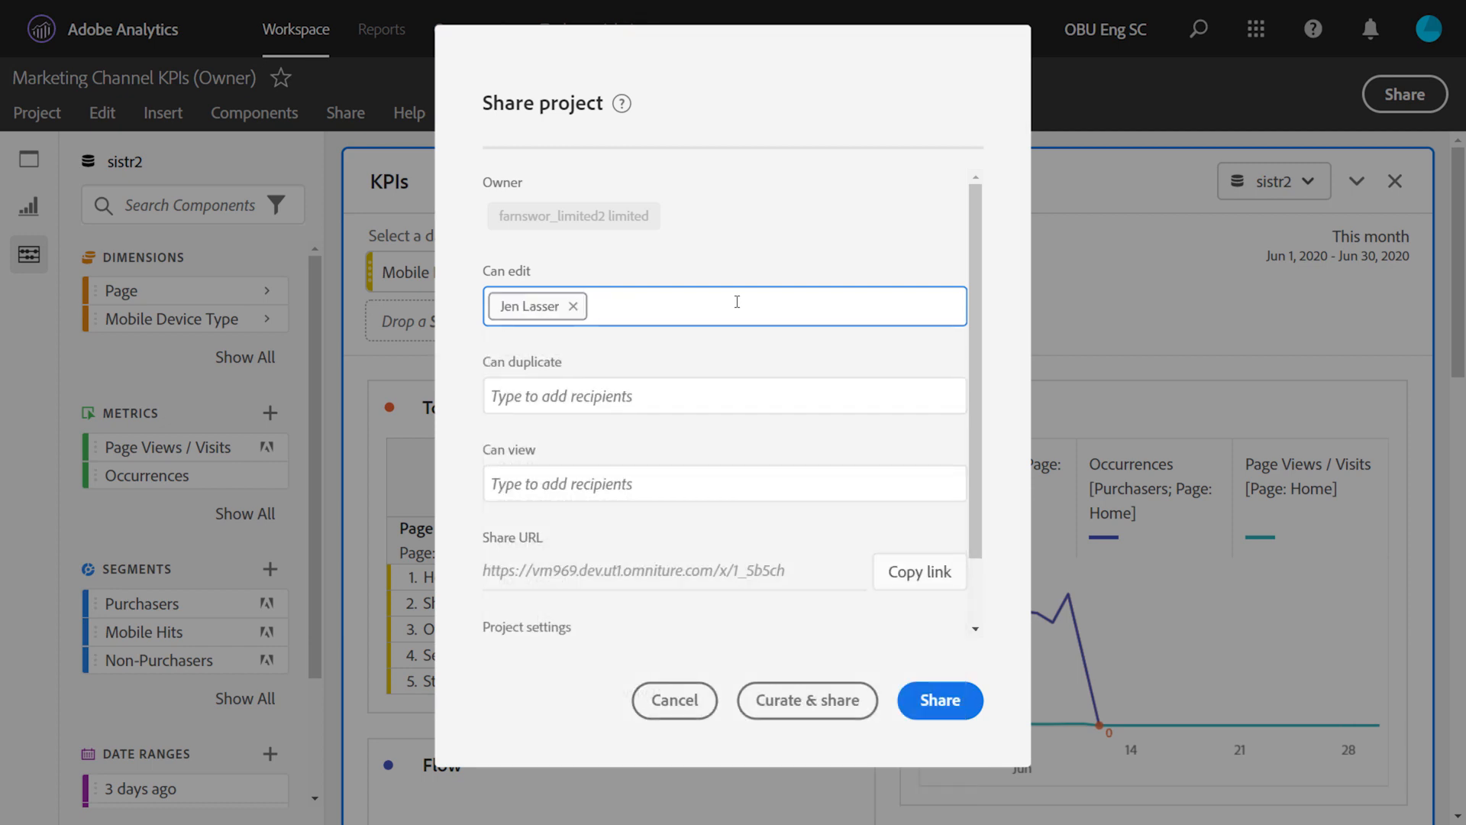
pyautogui.write('analysis work')
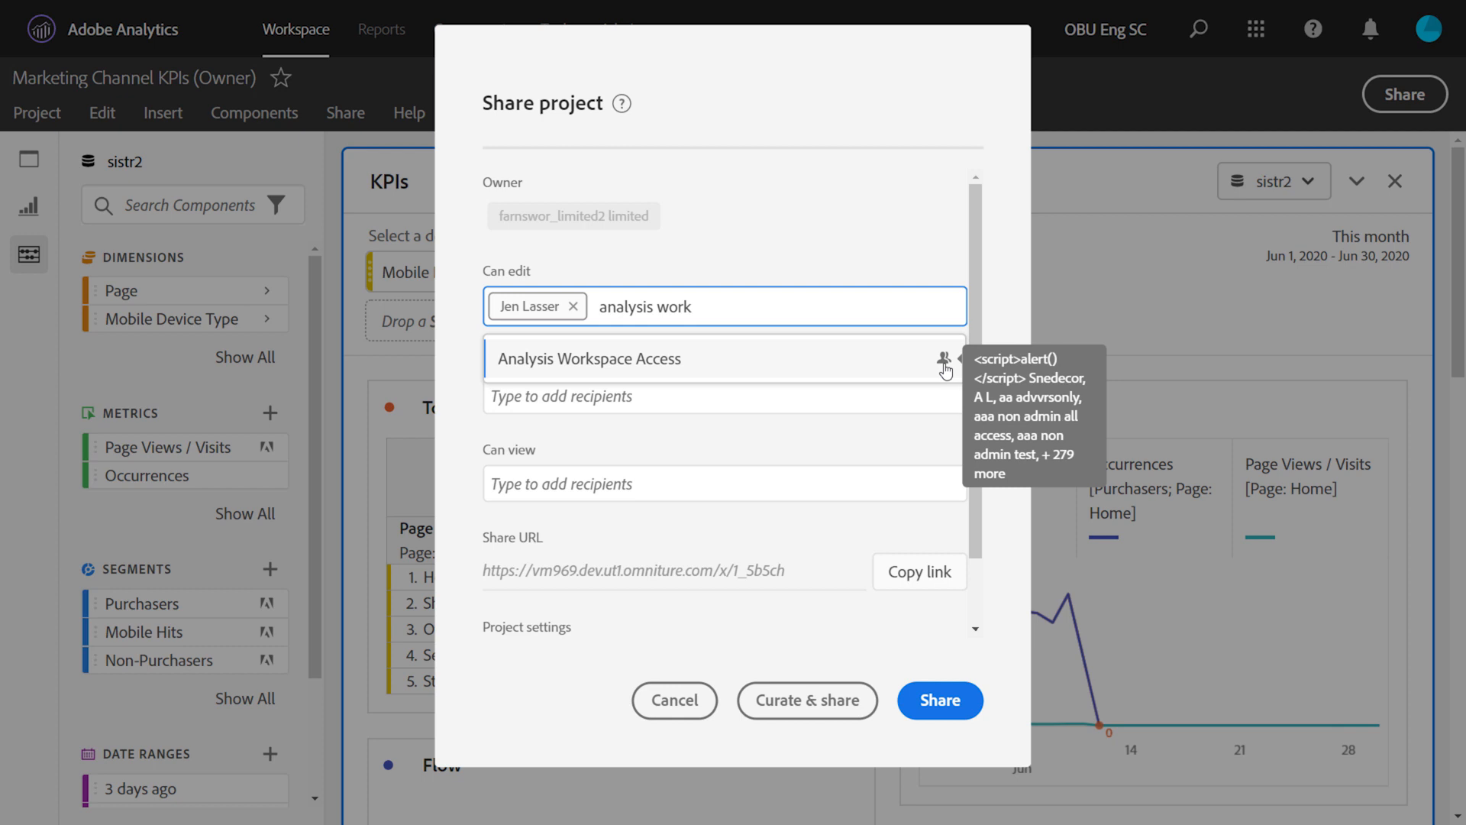
pyautogui.click(591, 358)
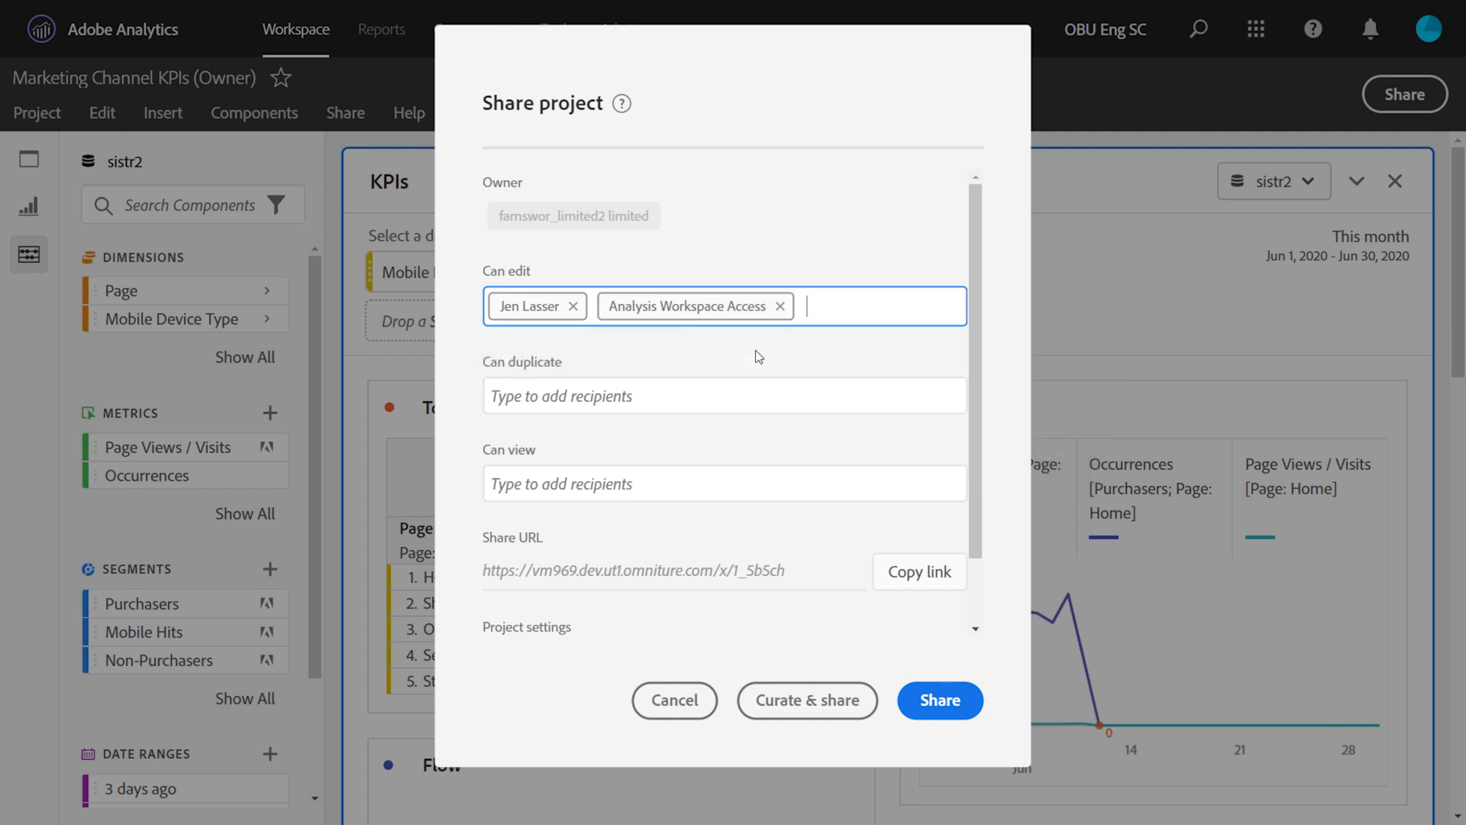
pyautogui.moveTo(832, 339)
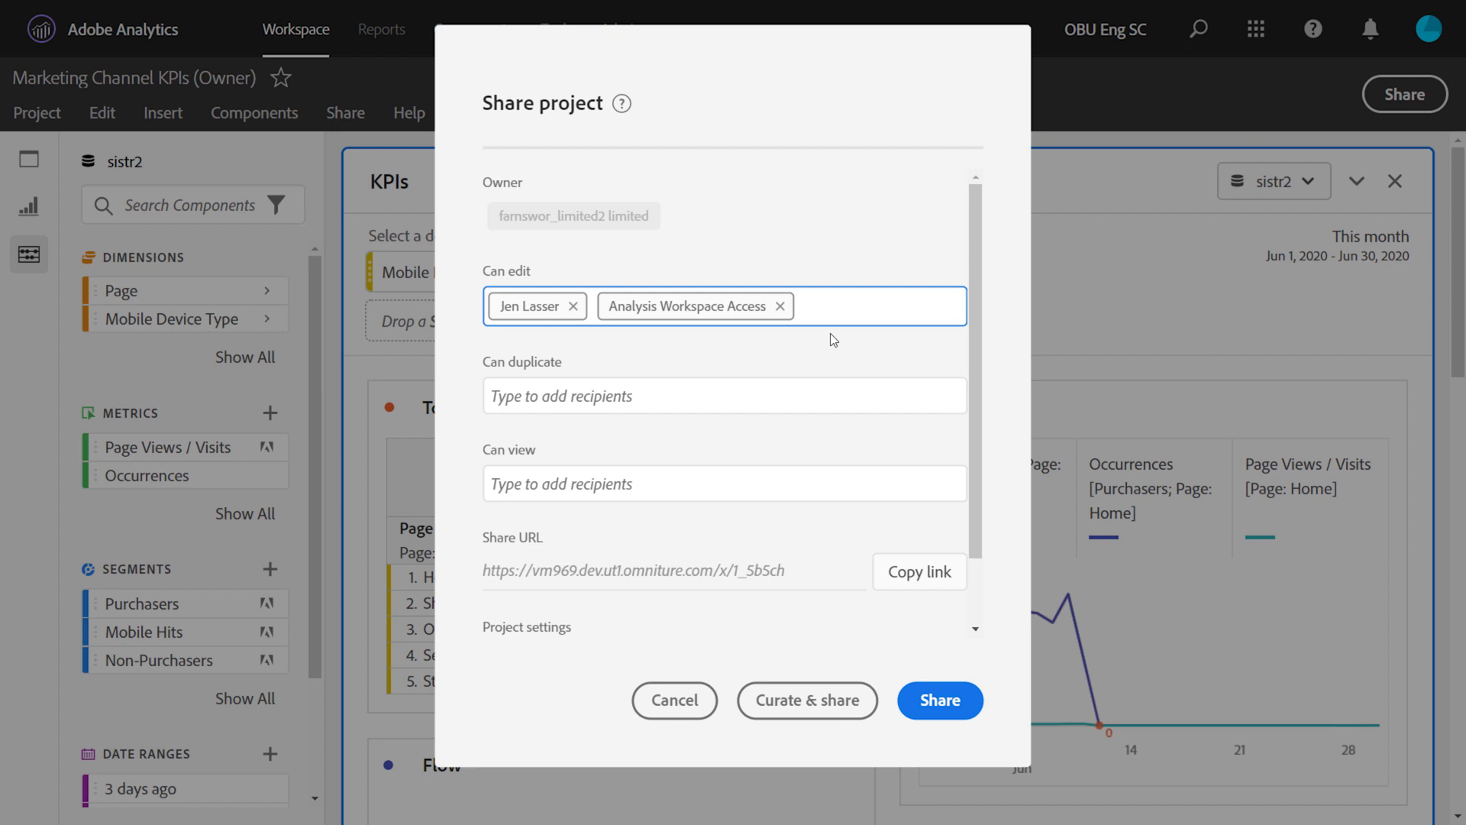
pyautogui.moveTo(1127, 287)
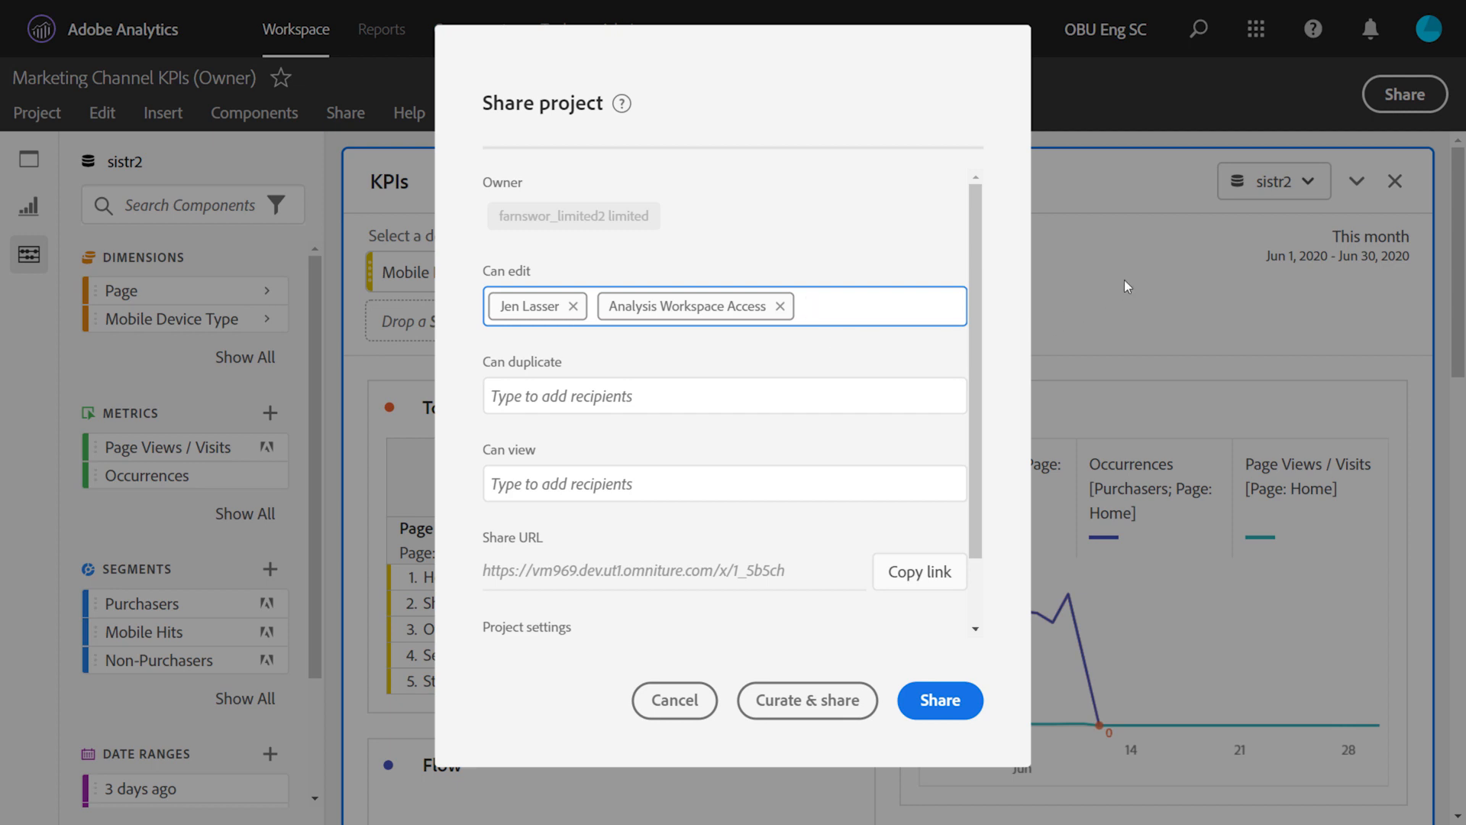
pyautogui.click(674, 700)
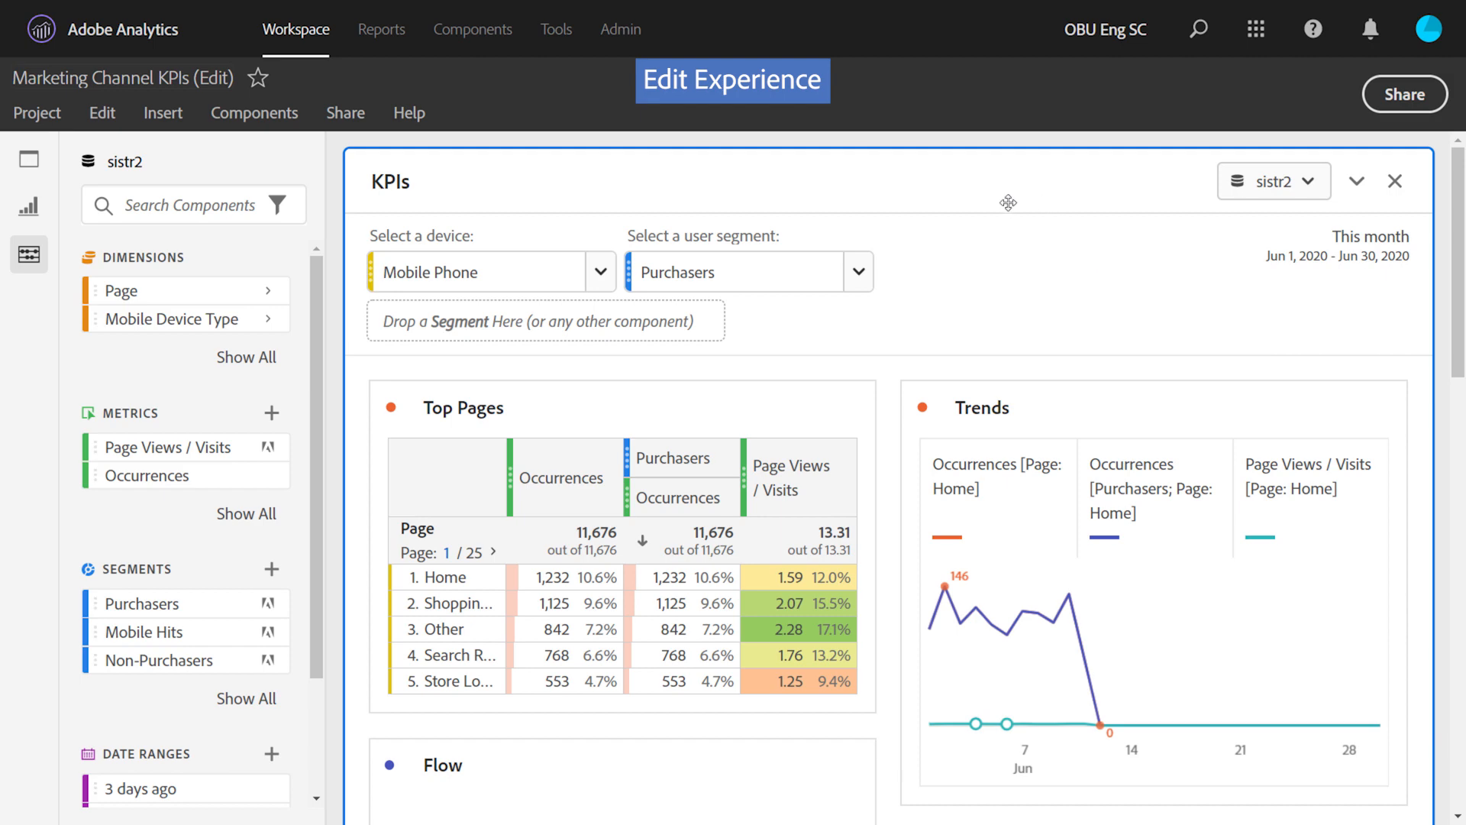
pyautogui.moveTo(38, 113)
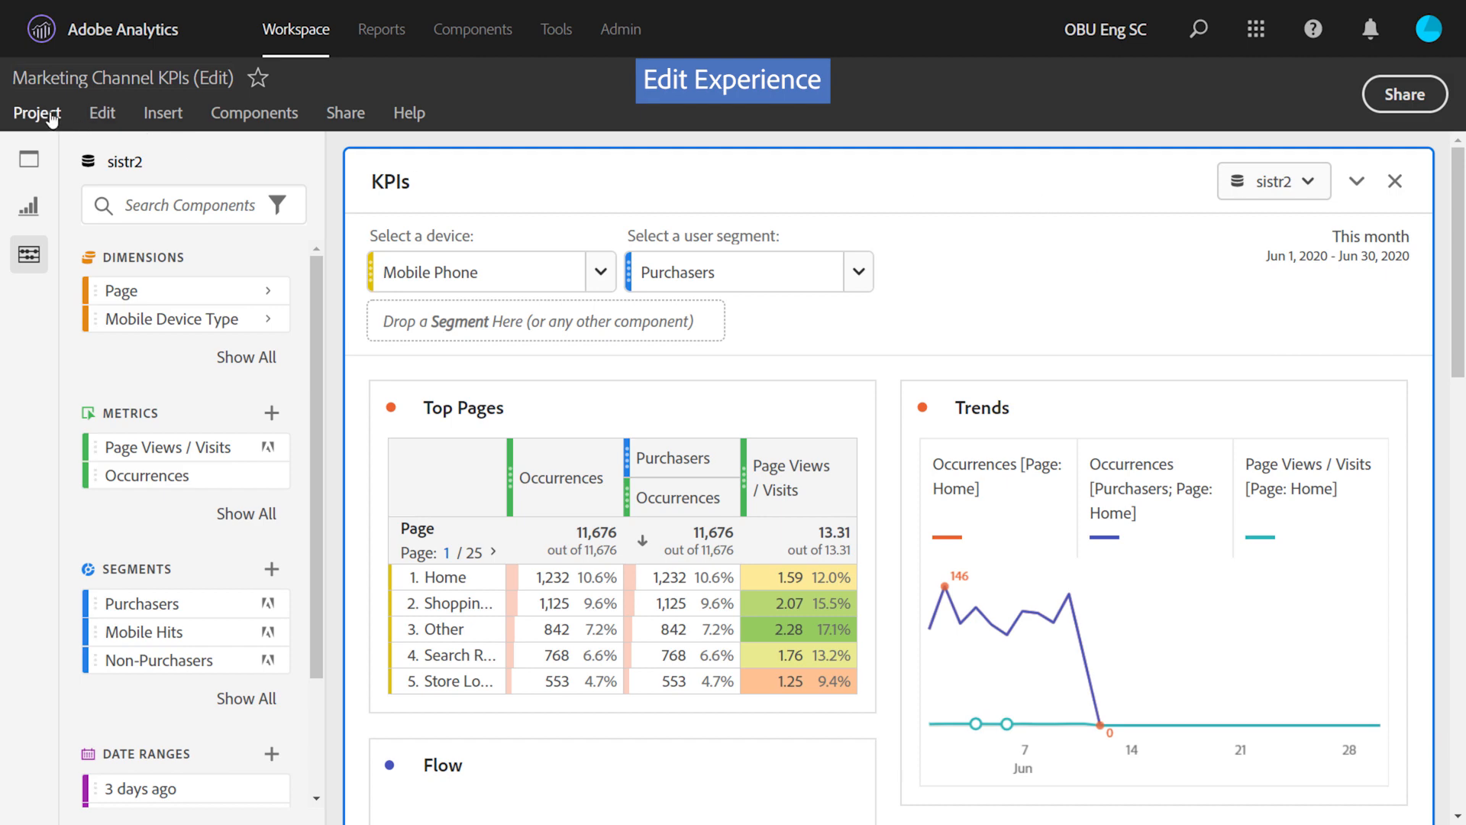
pyautogui.click(37, 112)
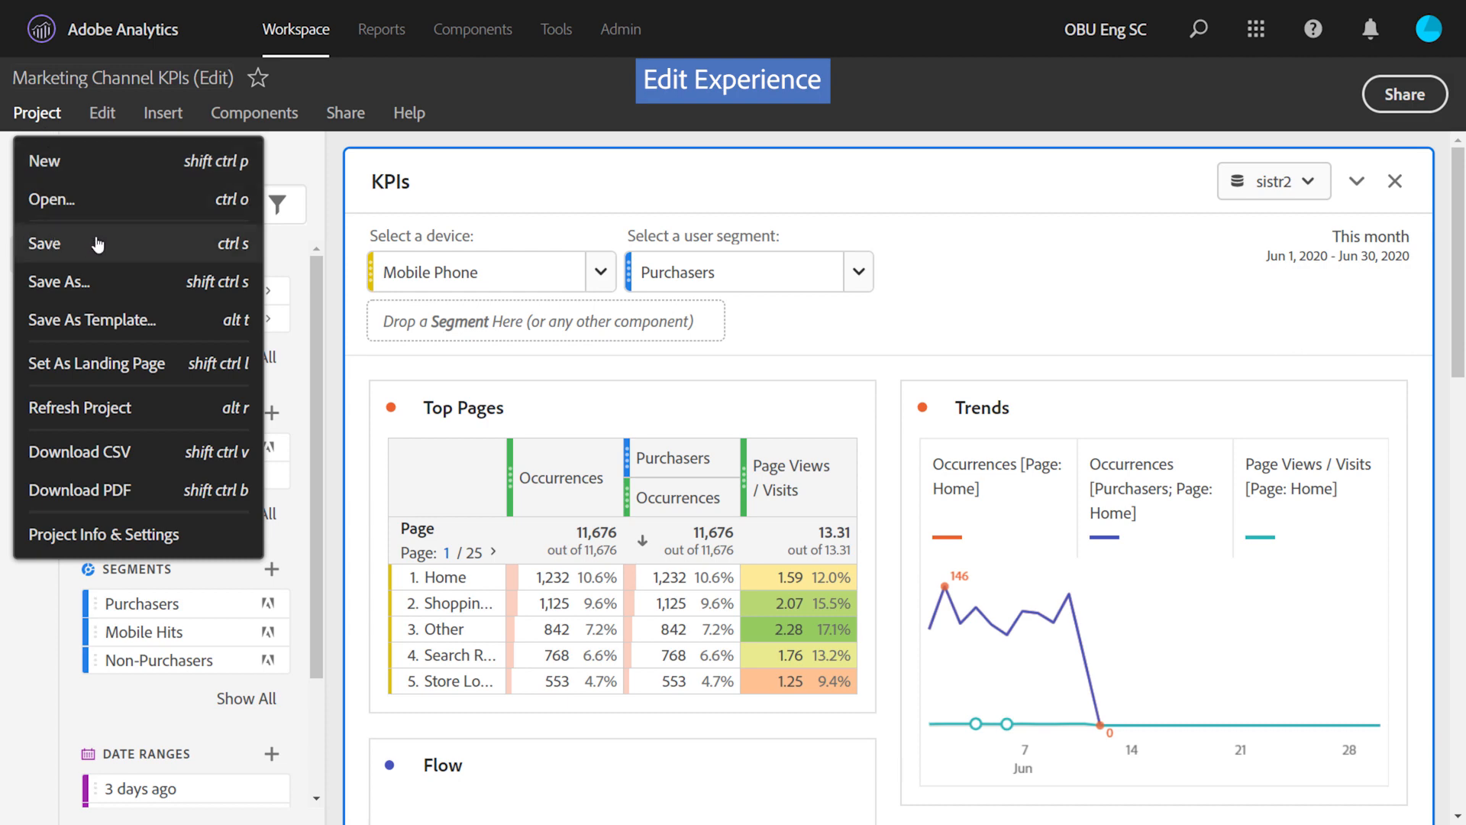
pyautogui.moveTo(100, 244)
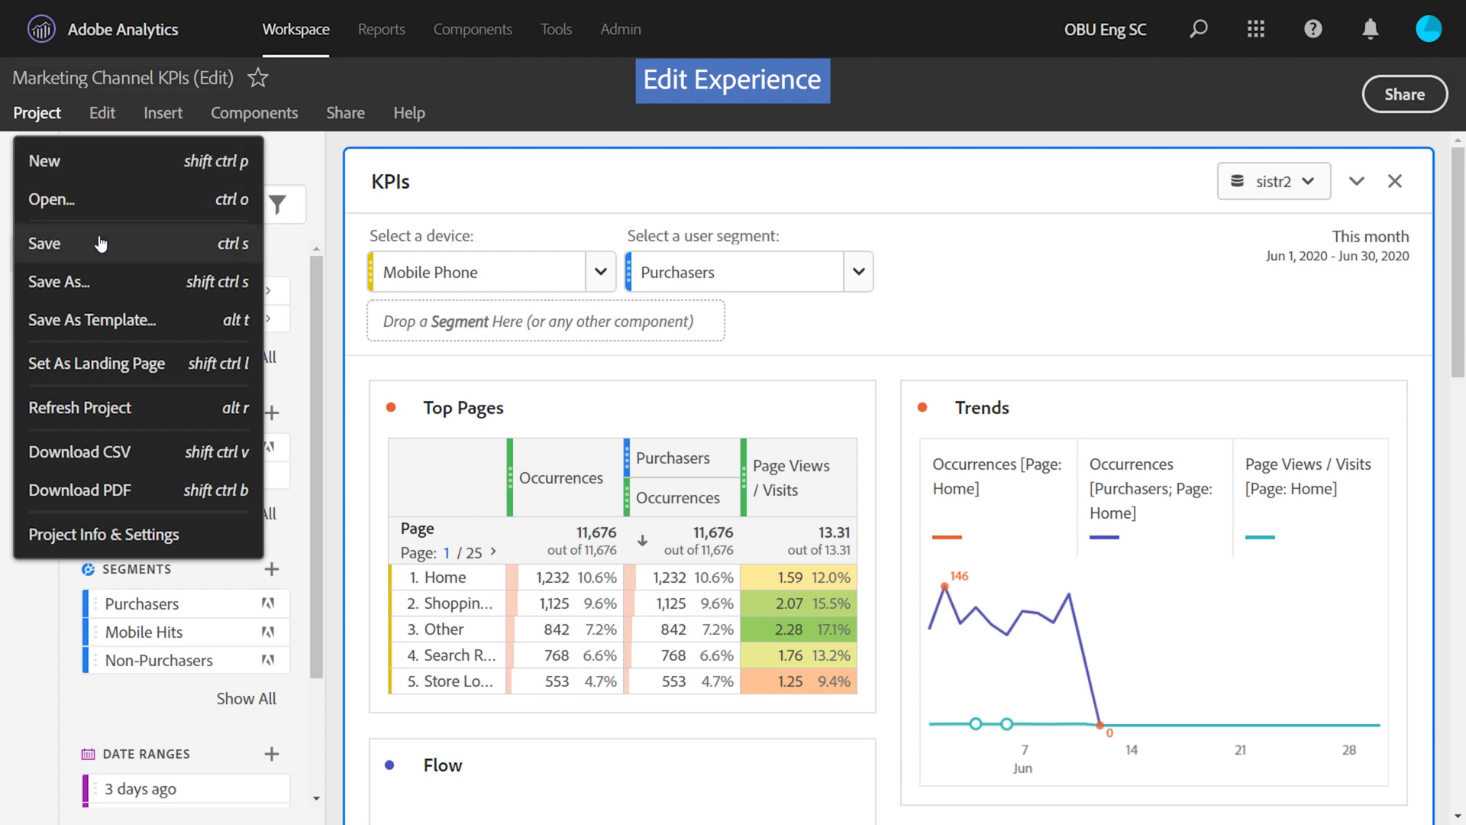
pyautogui.moveTo(354, 117)
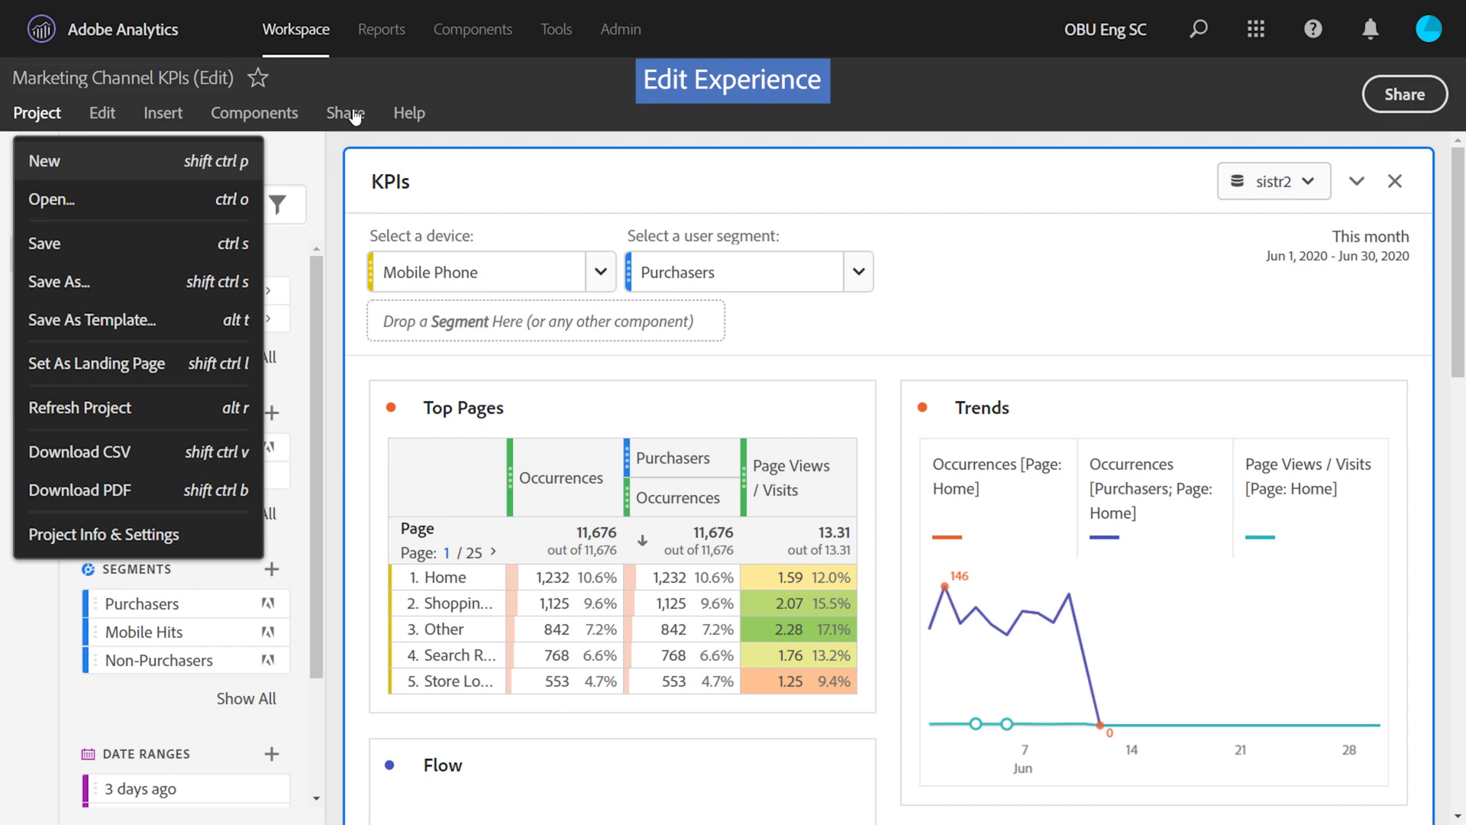
pyautogui.click(345, 112)
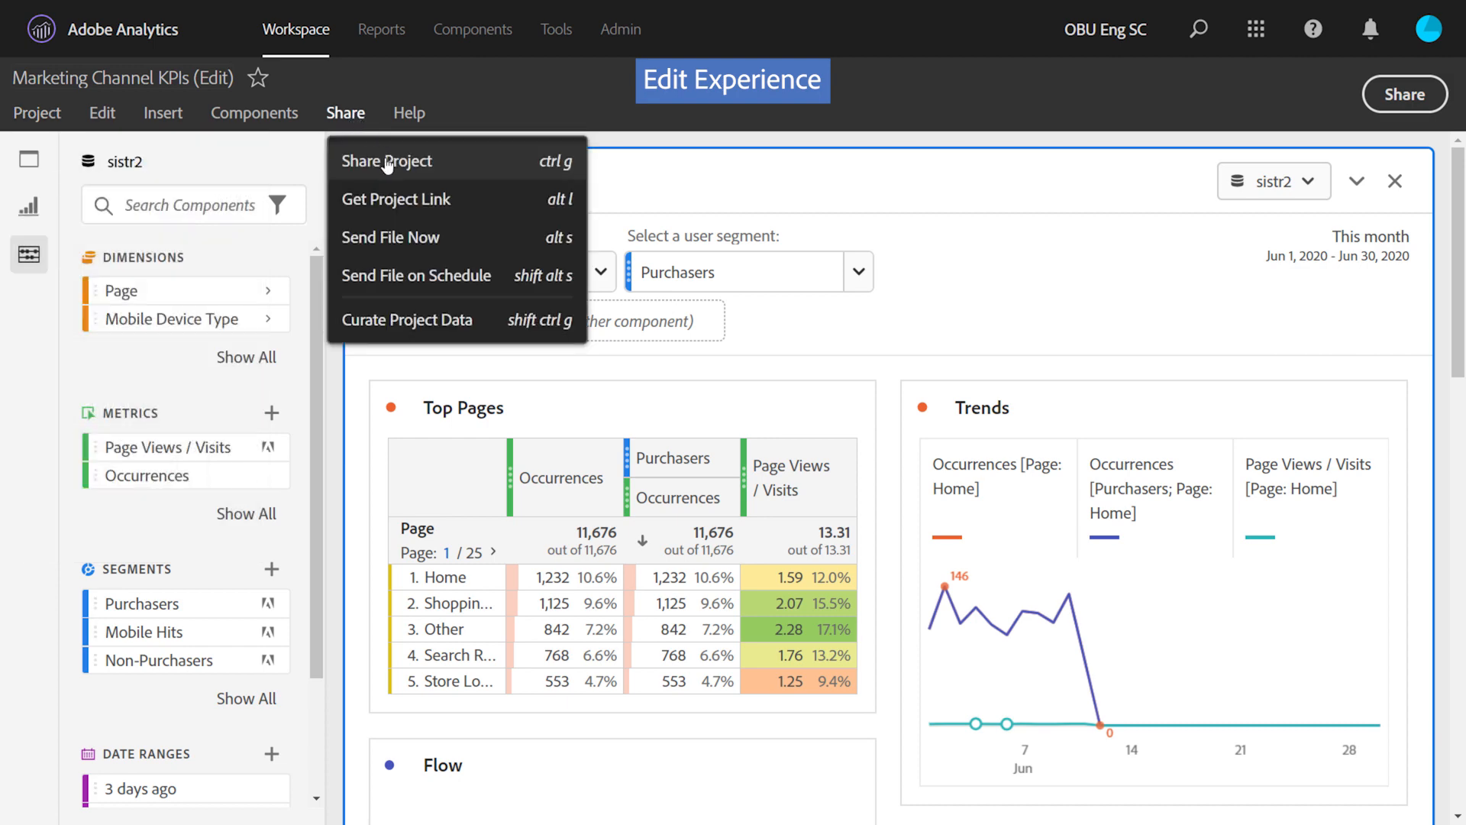
pyautogui.moveTo(420, 325)
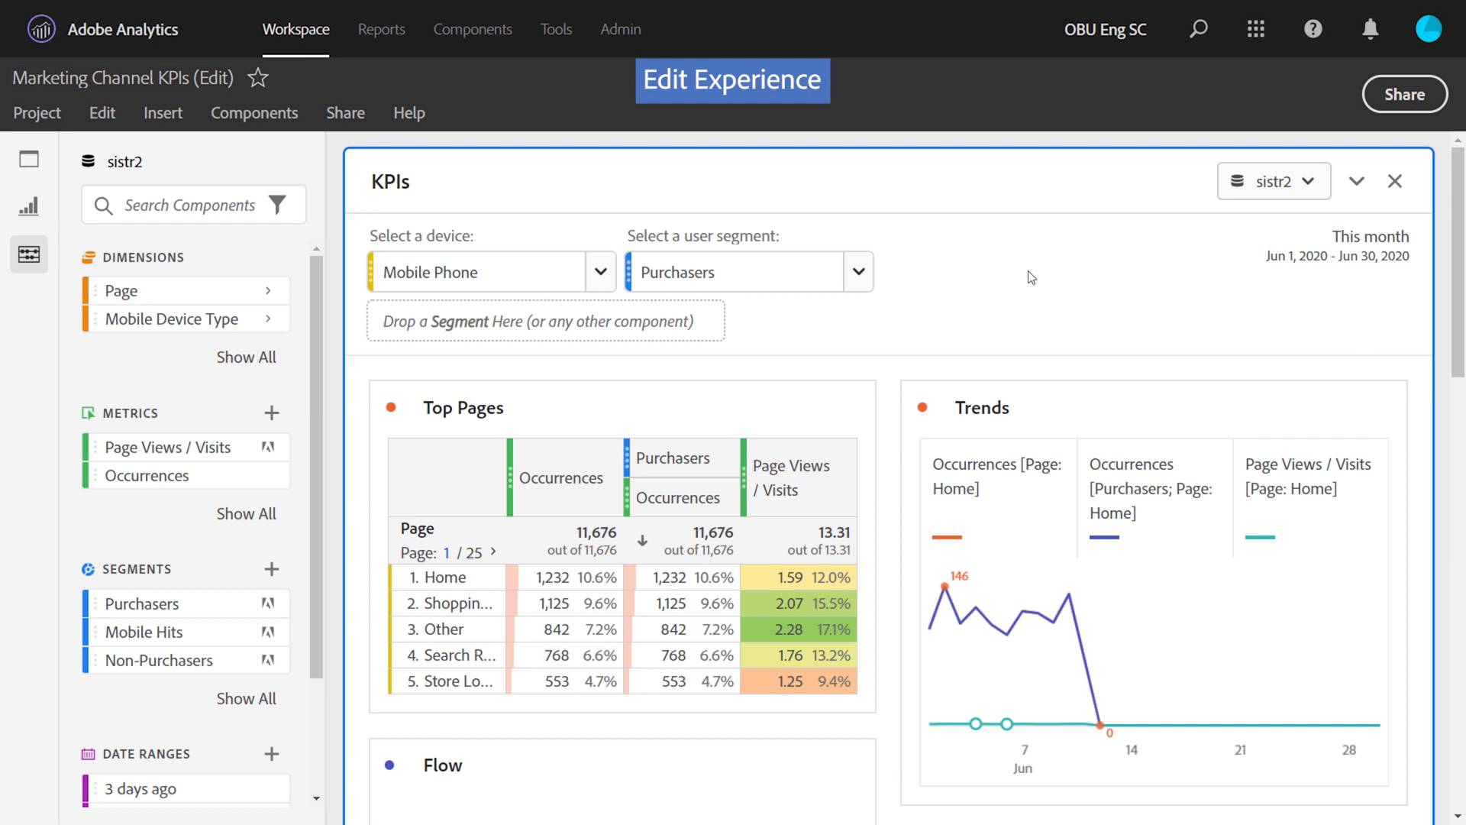
pyautogui.moveTo(625, 223)
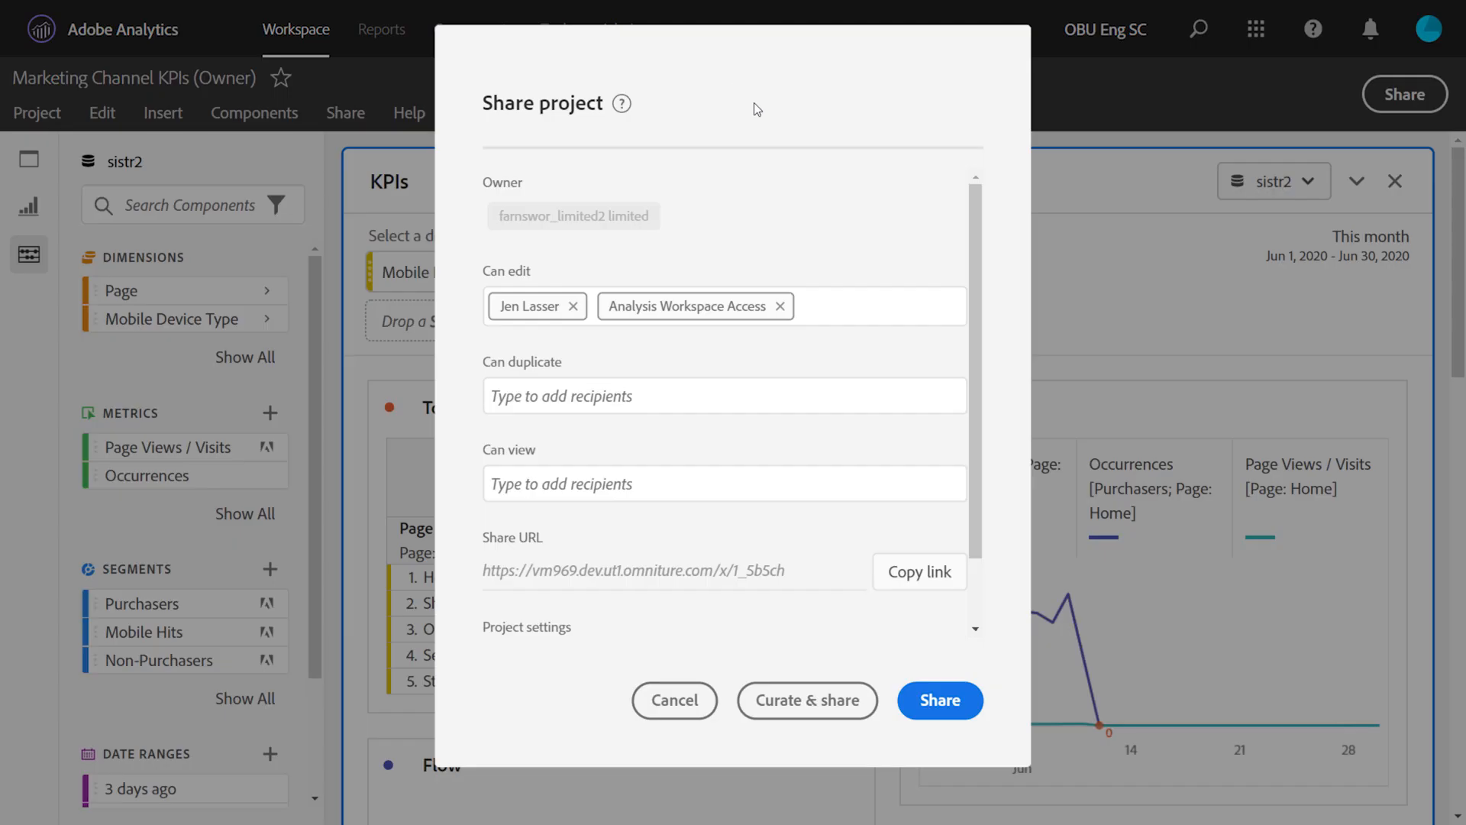
pyautogui.click(724, 395)
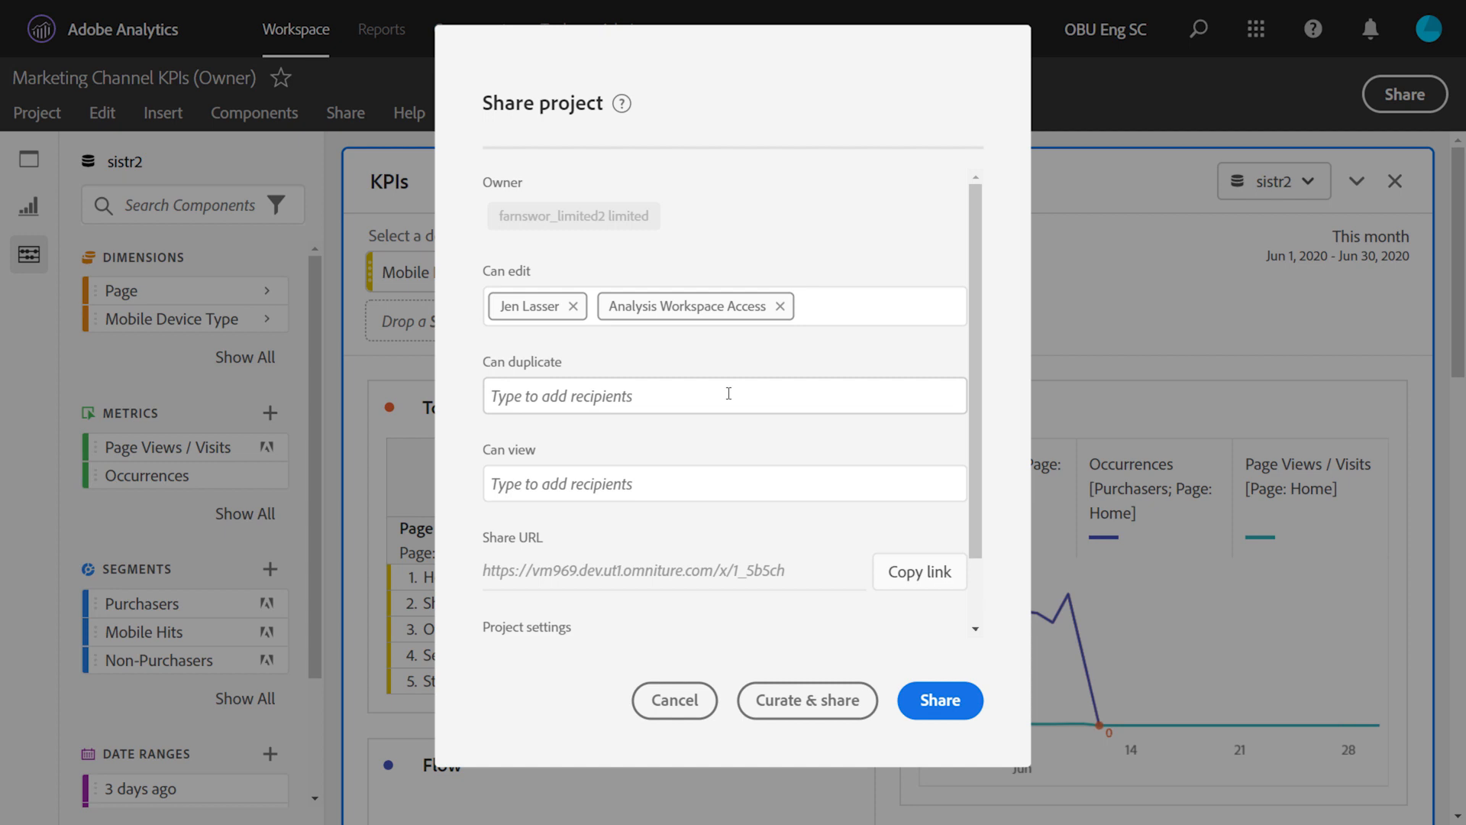
pyautogui.write('jenl')
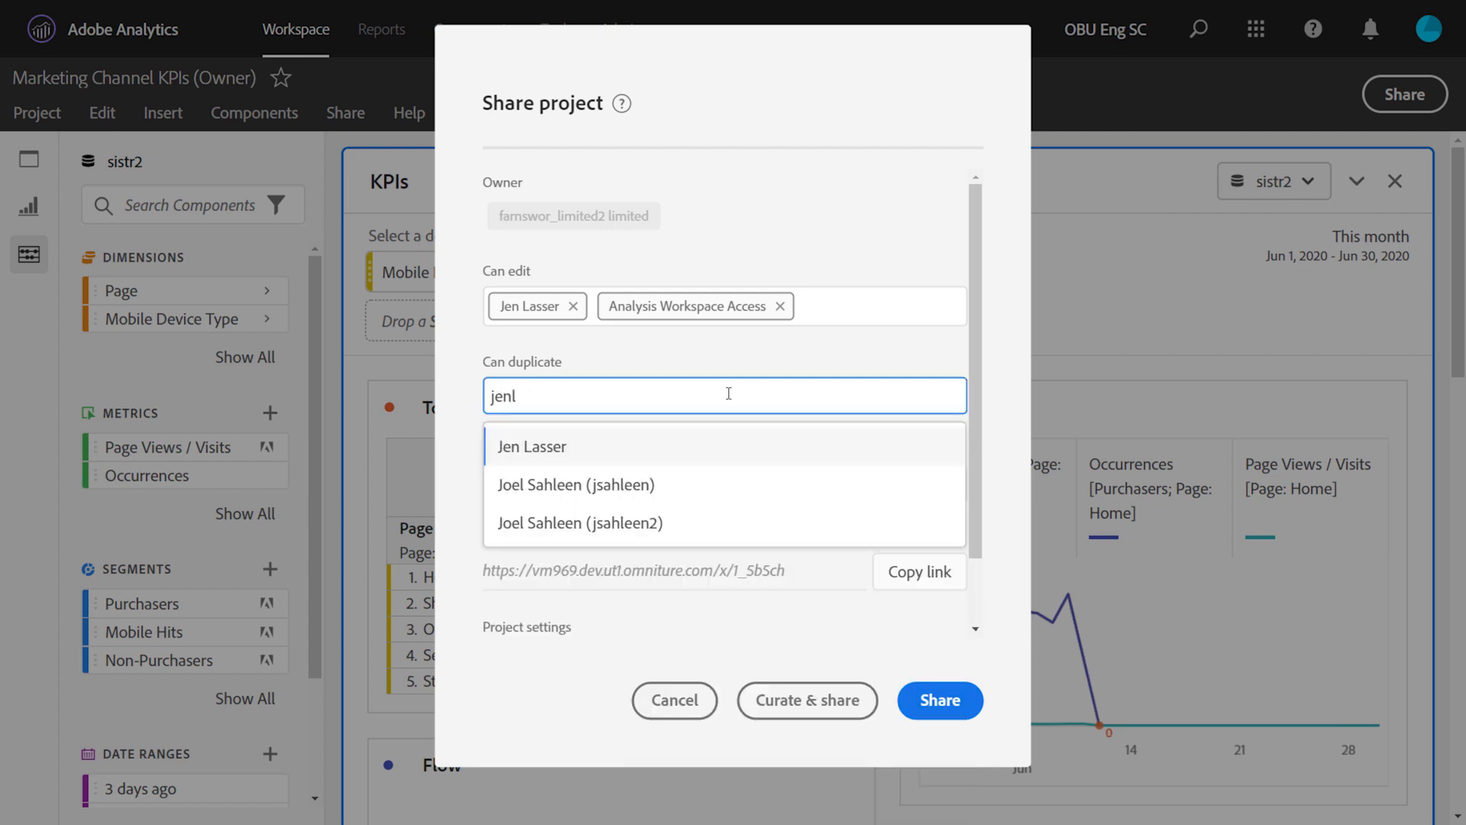
pyautogui.click(533, 446)
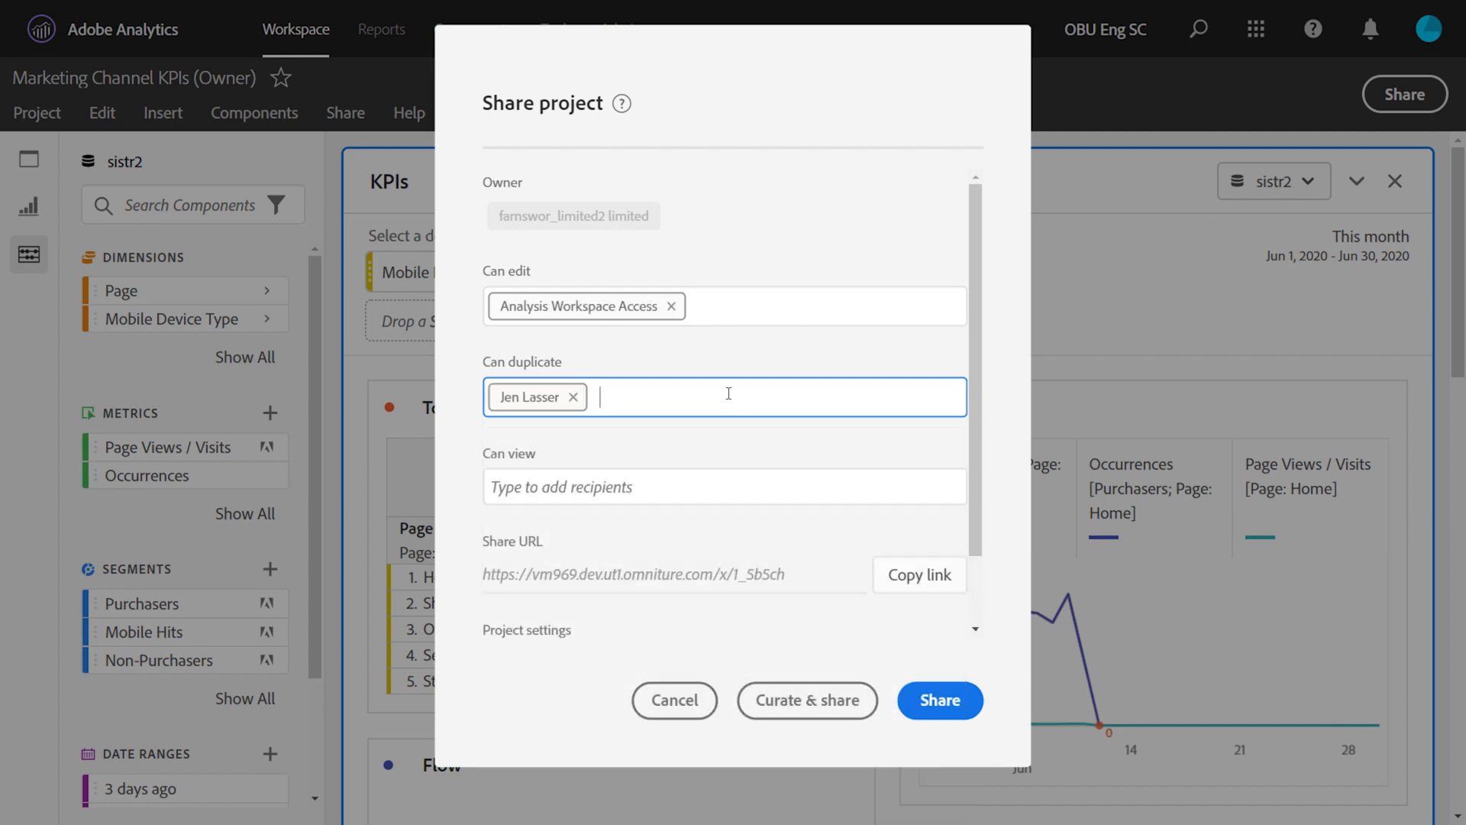
pyautogui.moveTo(494, 283)
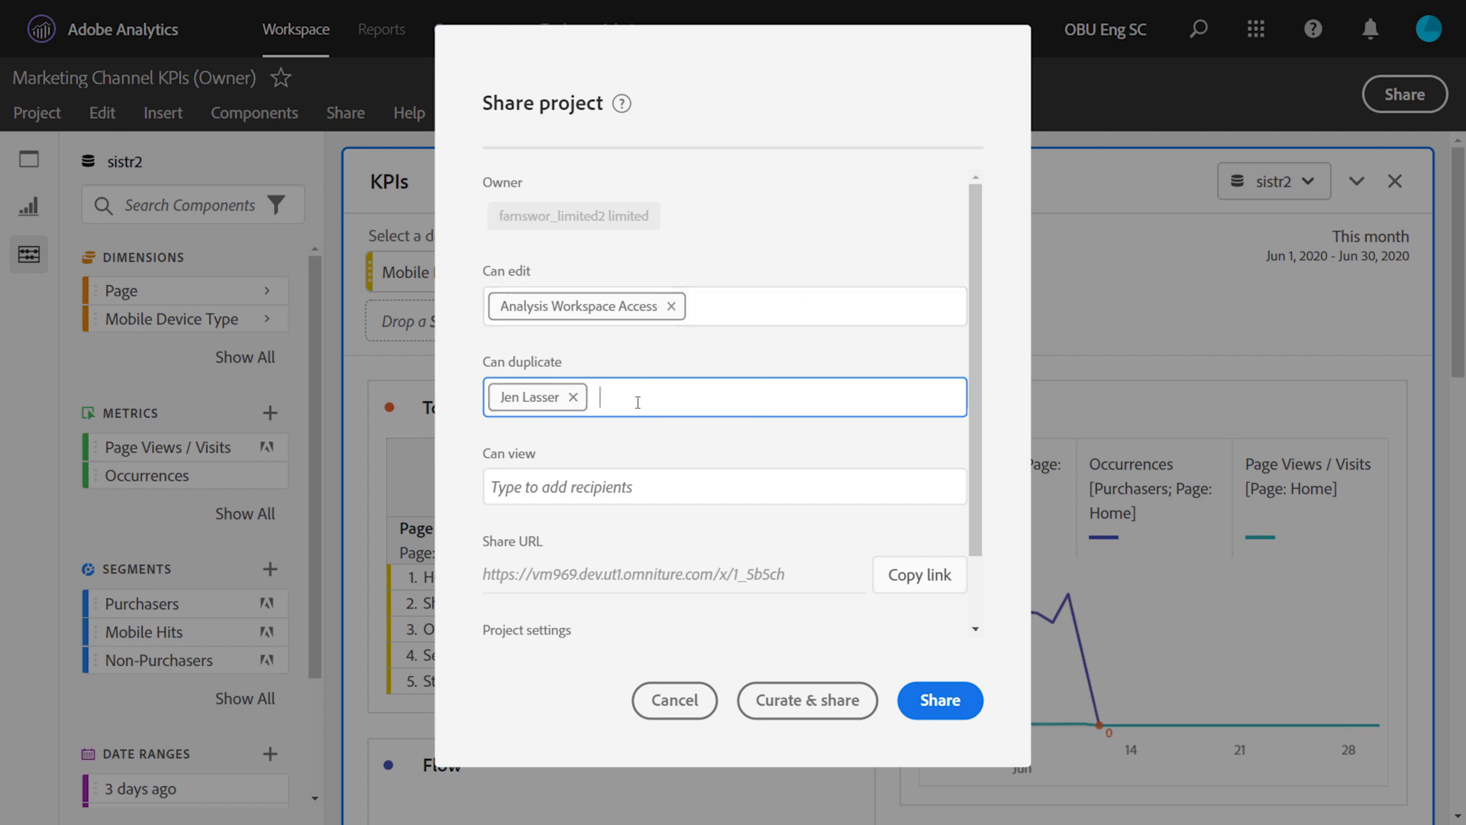
pyautogui.moveTo(1054, 363)
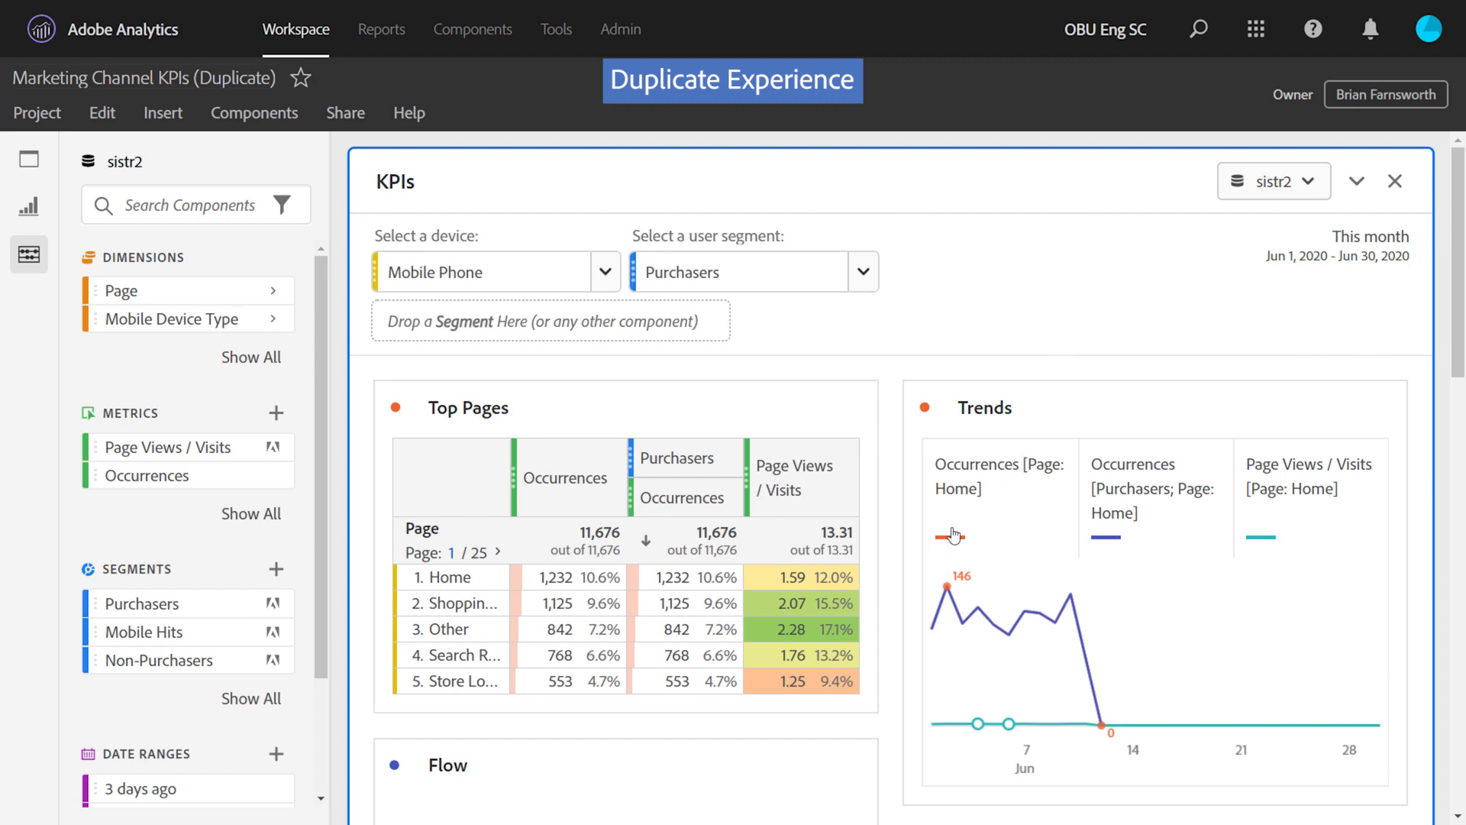
pyautogui.moveTo(999, 342)
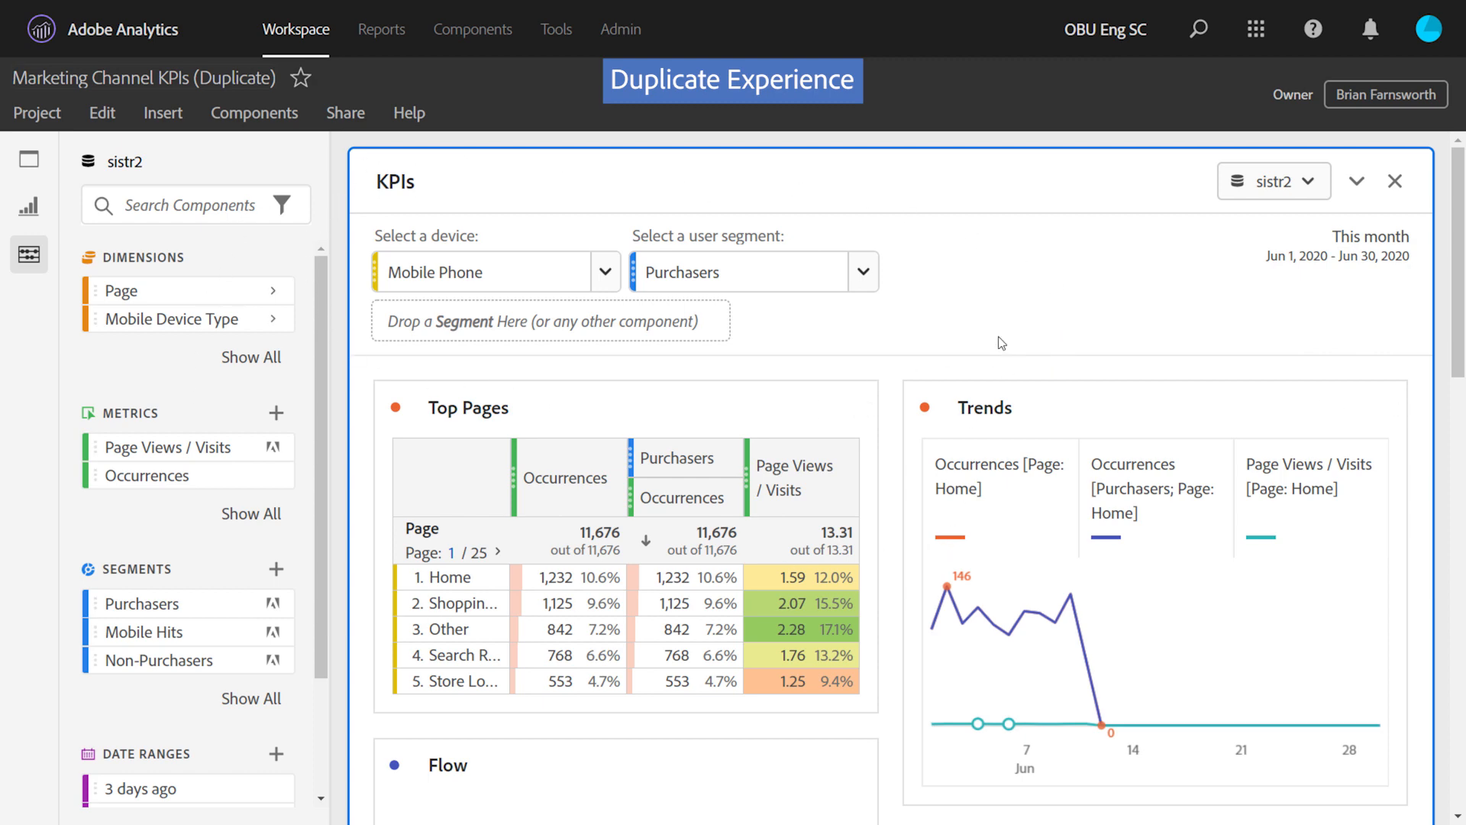
# Keep Purchasers as the segment and check the Project menu shows Save disabled.
pyautogui.click(859, 271)
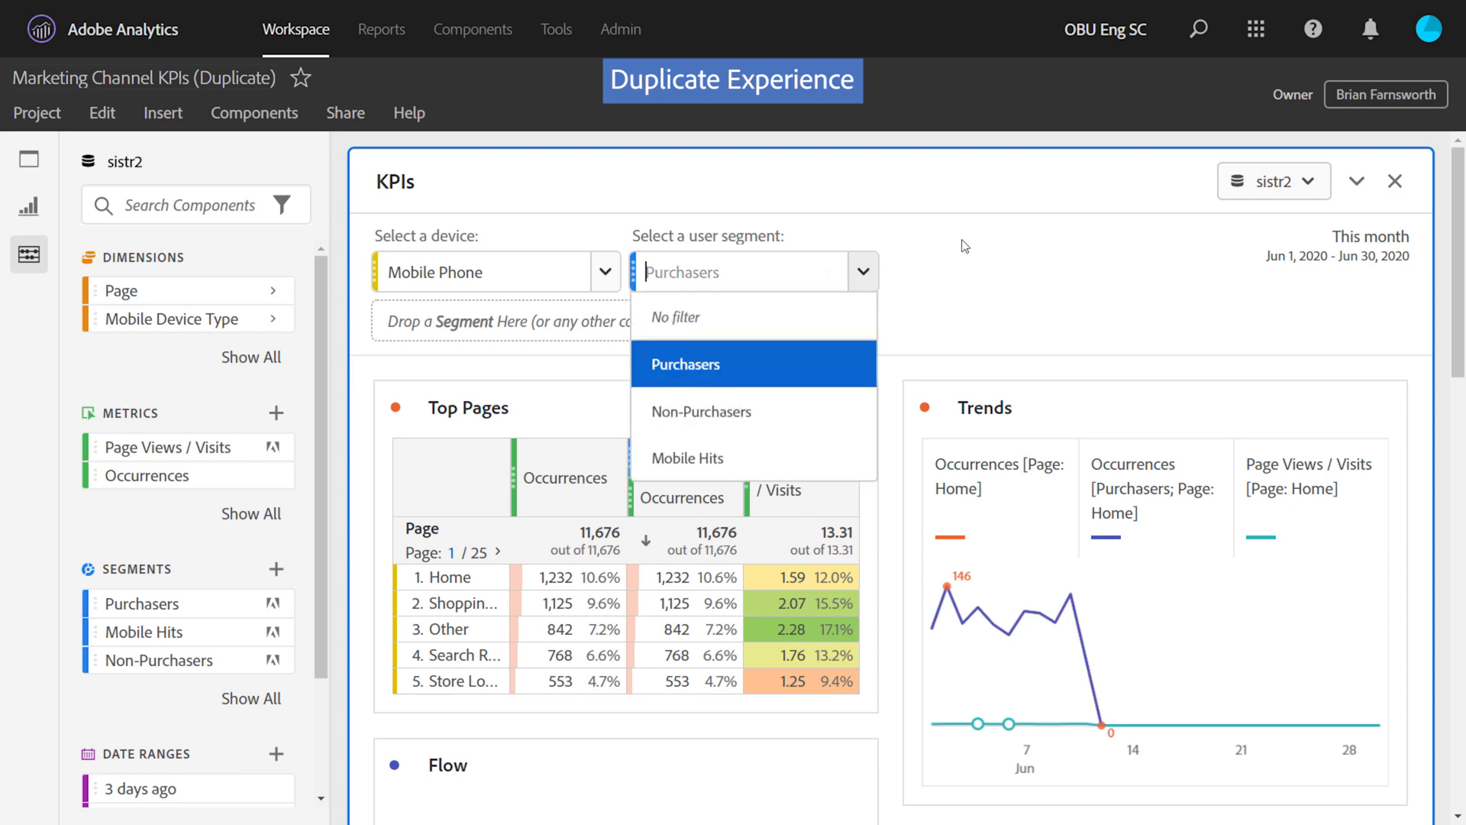
pyautogui.click(686, 365)
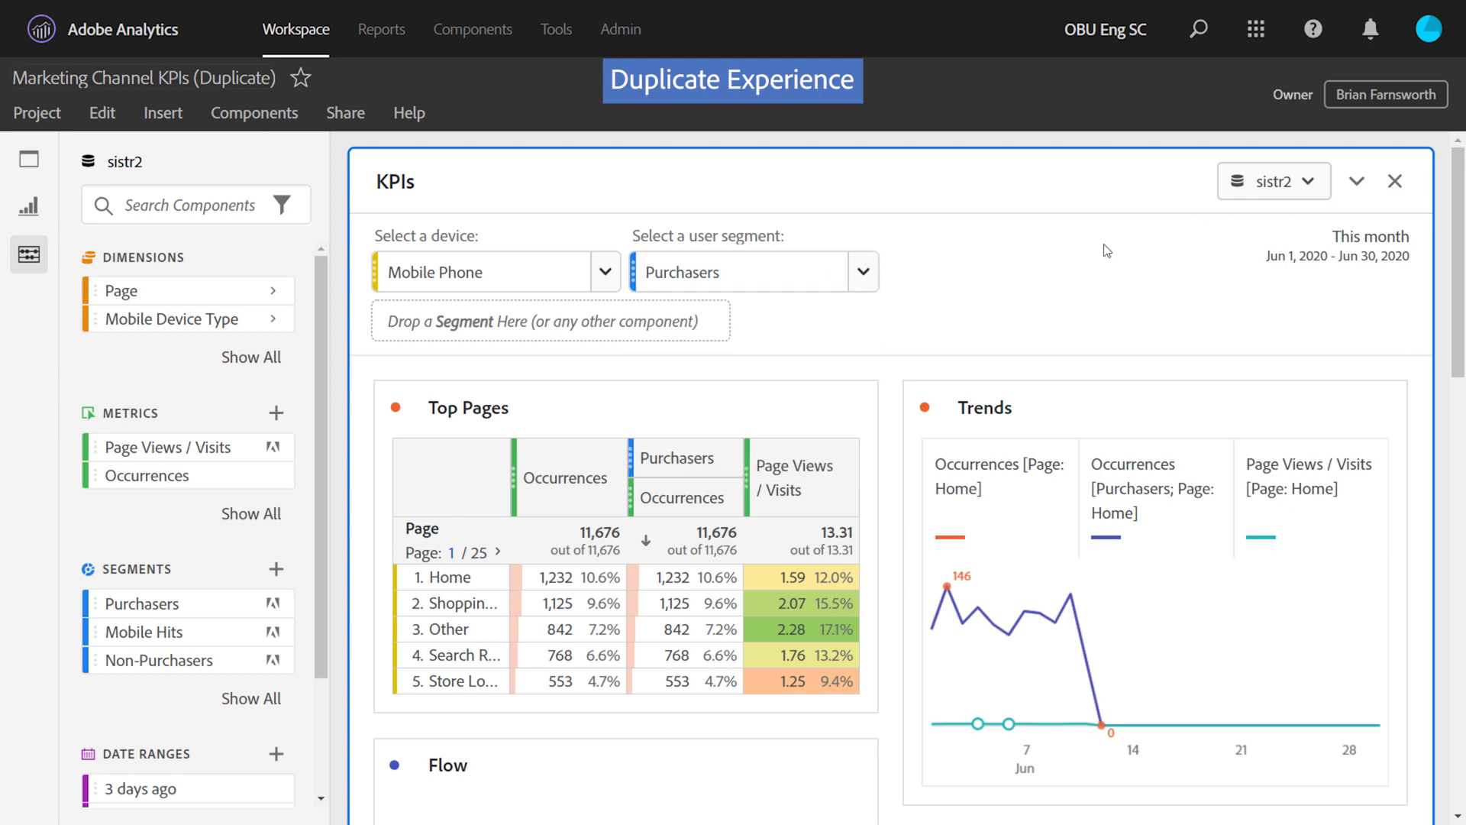
pyautogui.click(37, 112)
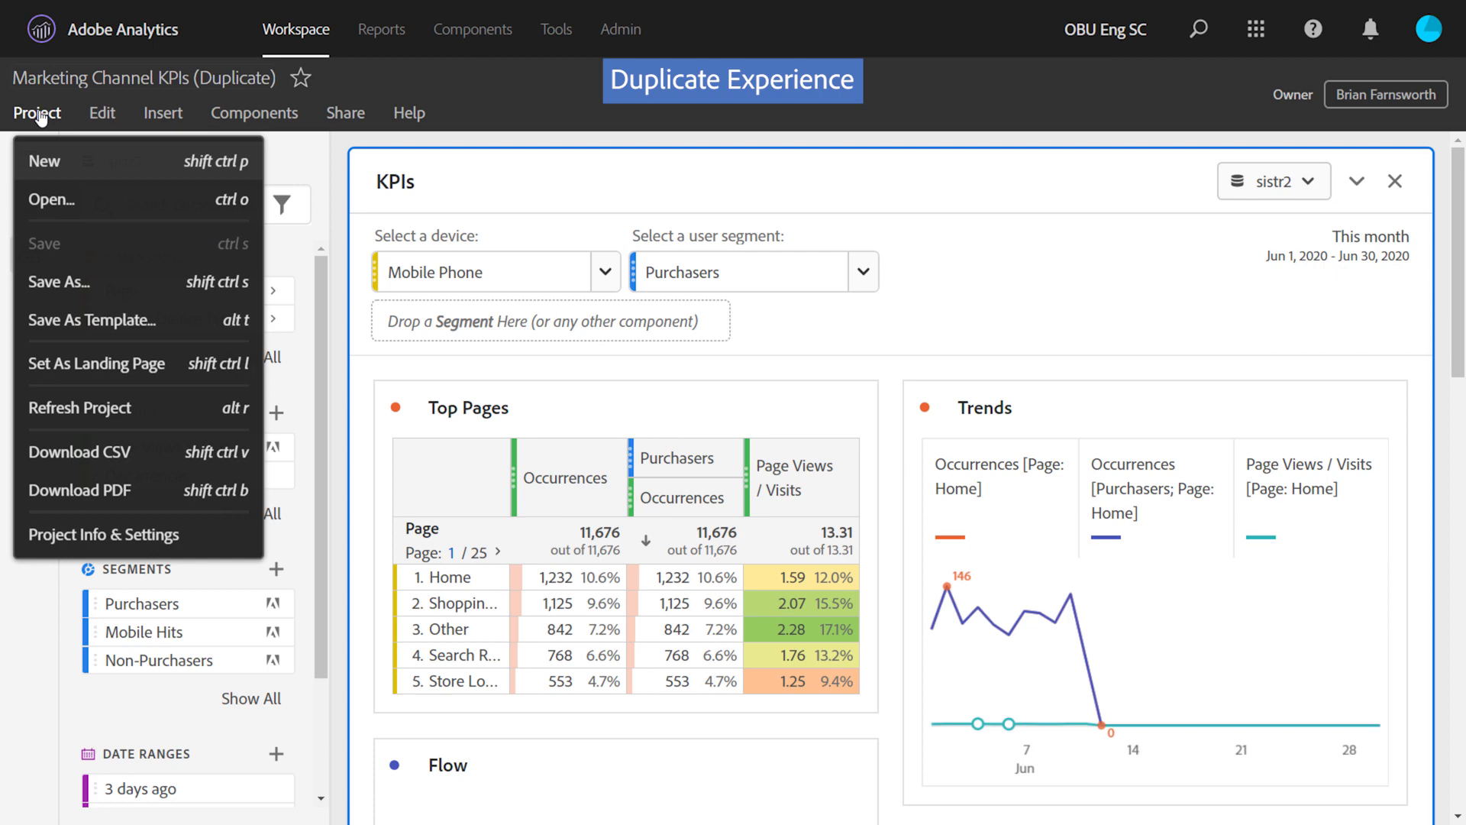
pyautogui.moveTo(59, 282)
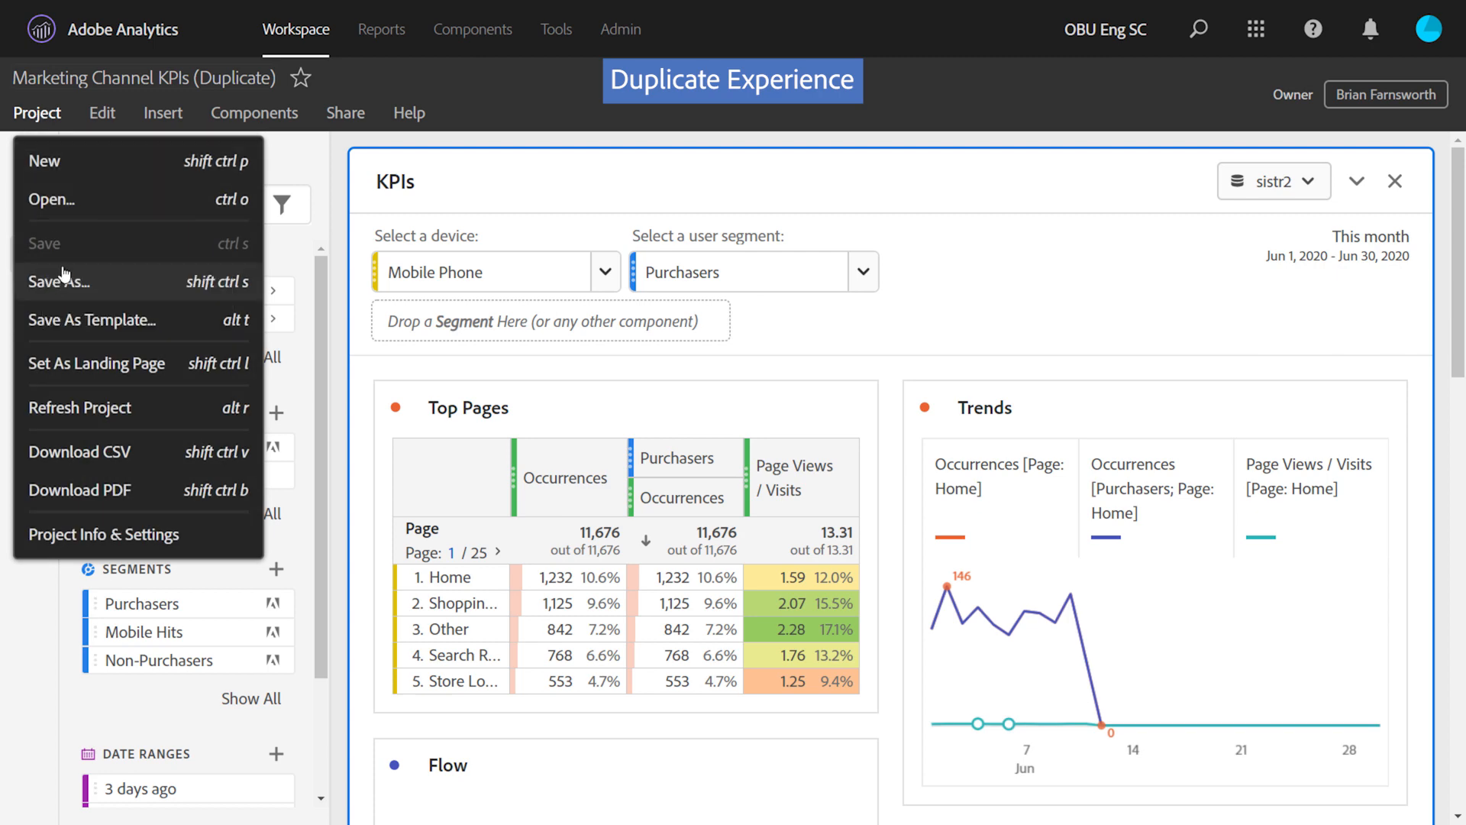
pyautogui.moveTo(355, 193)
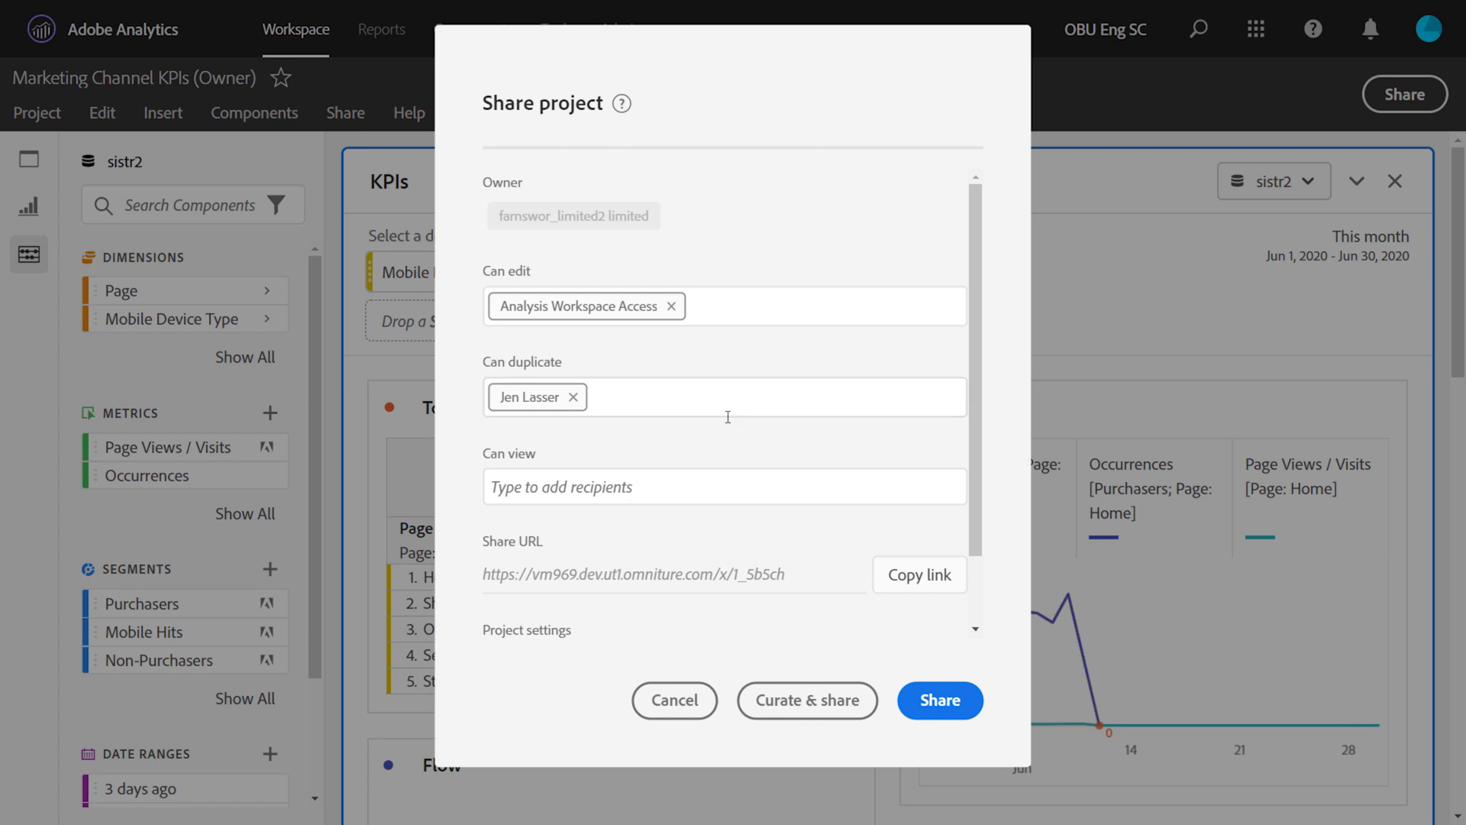
# Move the recipient from Can duplicate to Can view access.
pyautogui.click(725, 486)
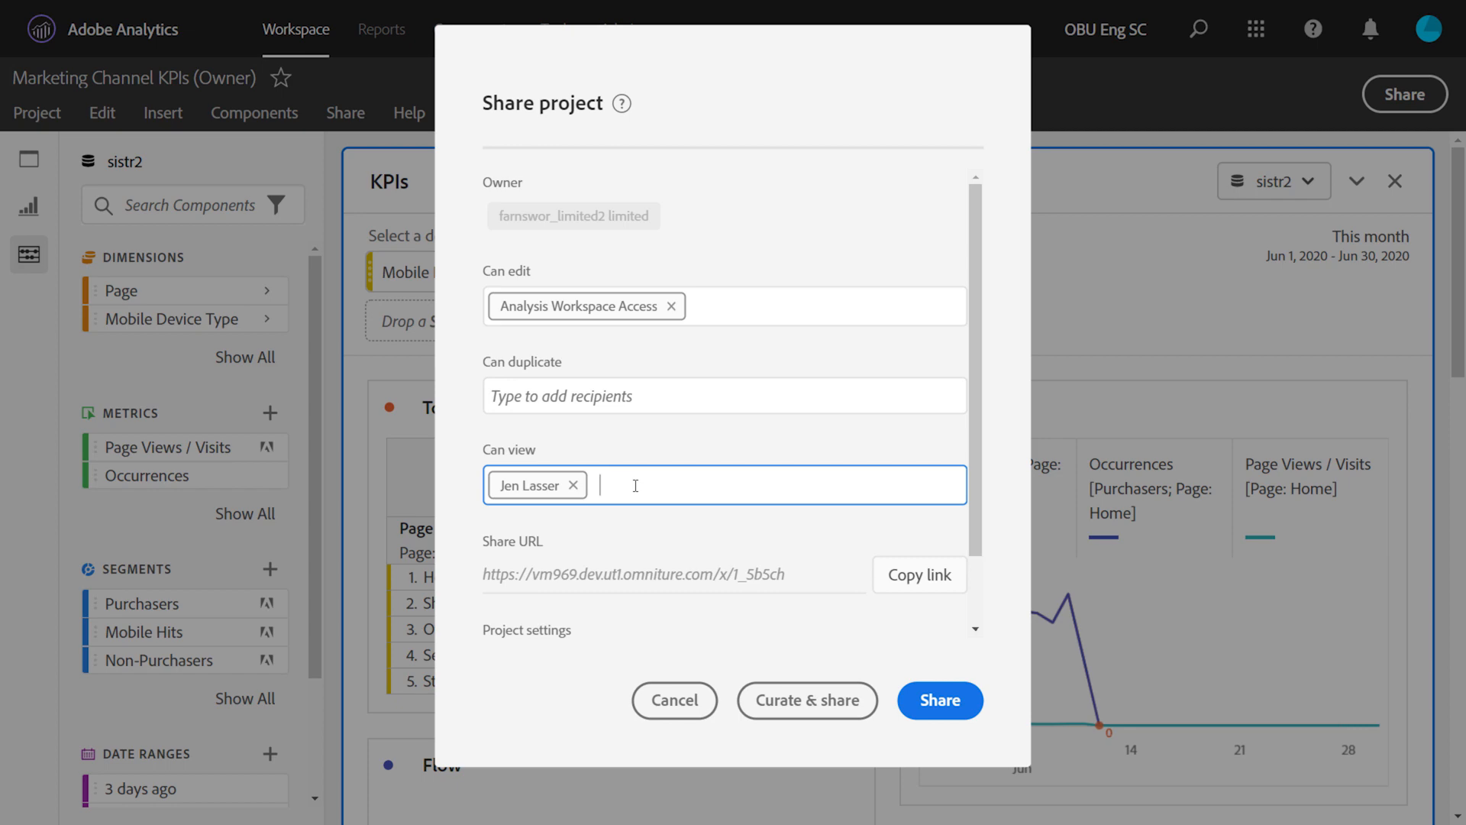
pyautogui.click(939, 701)
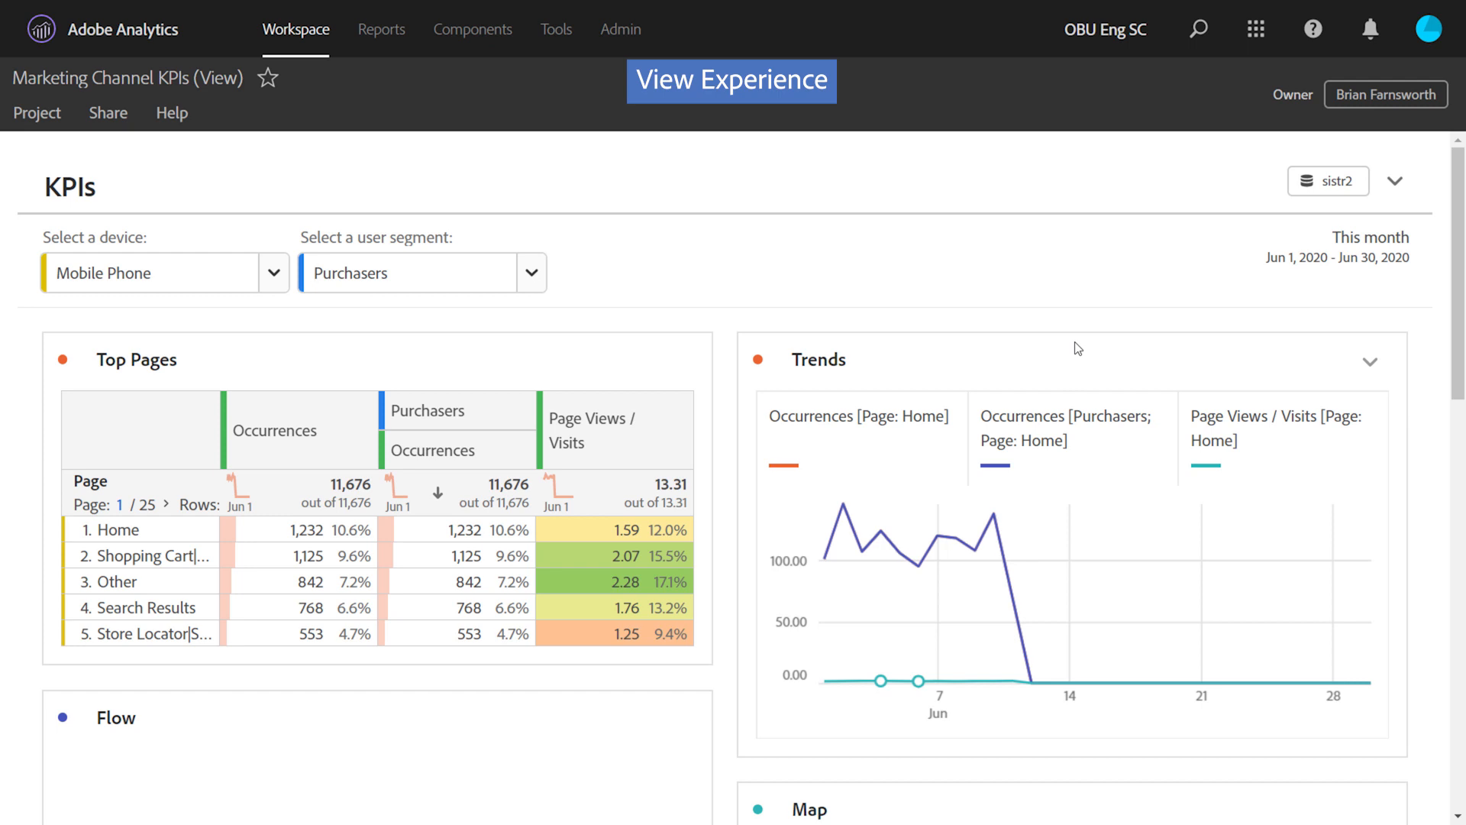
pyautogui.moveTo(1074, 352)
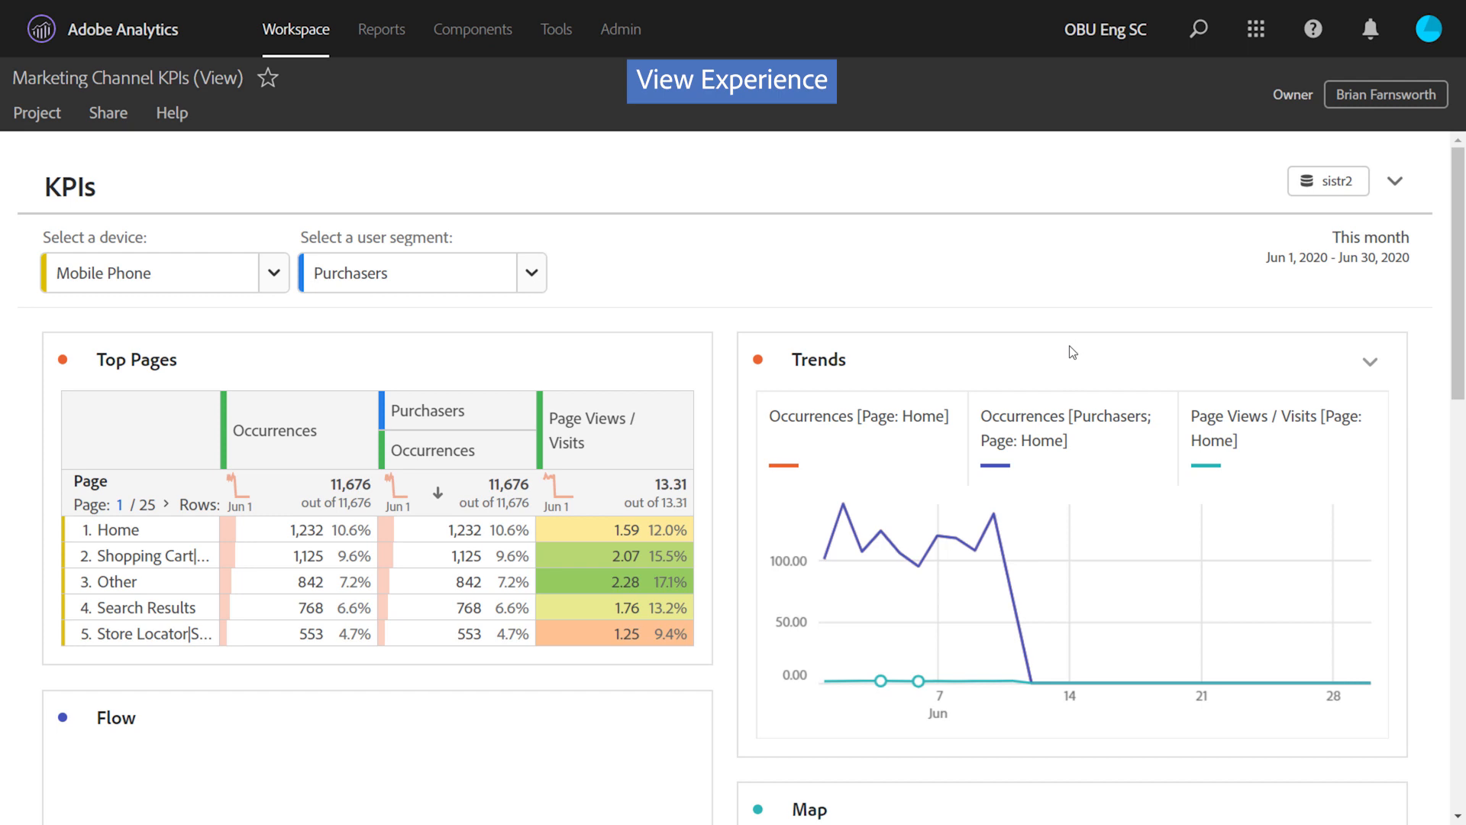
pyautogui.moveTo(729, 274)
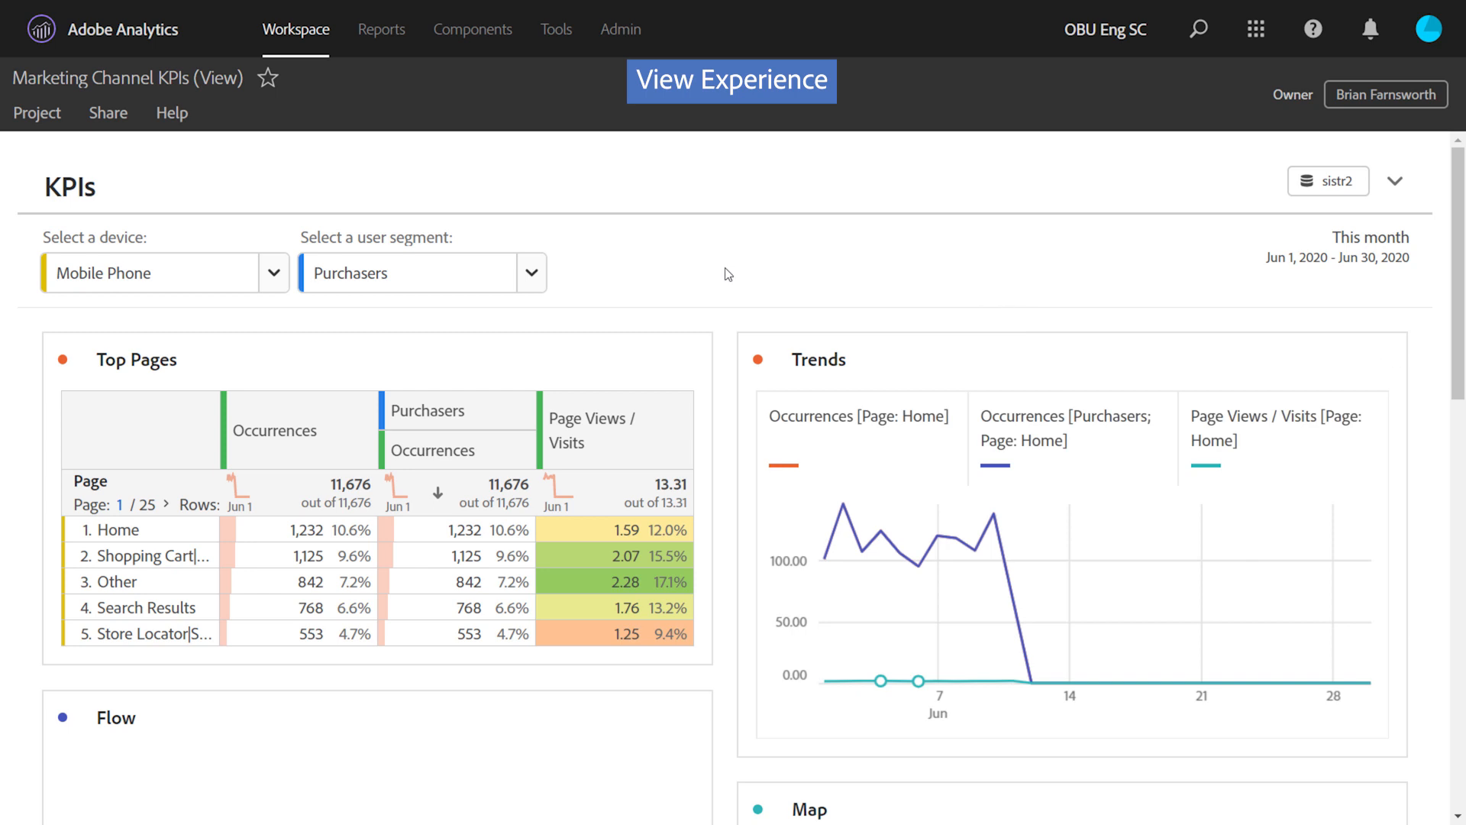
pyautogui.moveTo(534, 278)
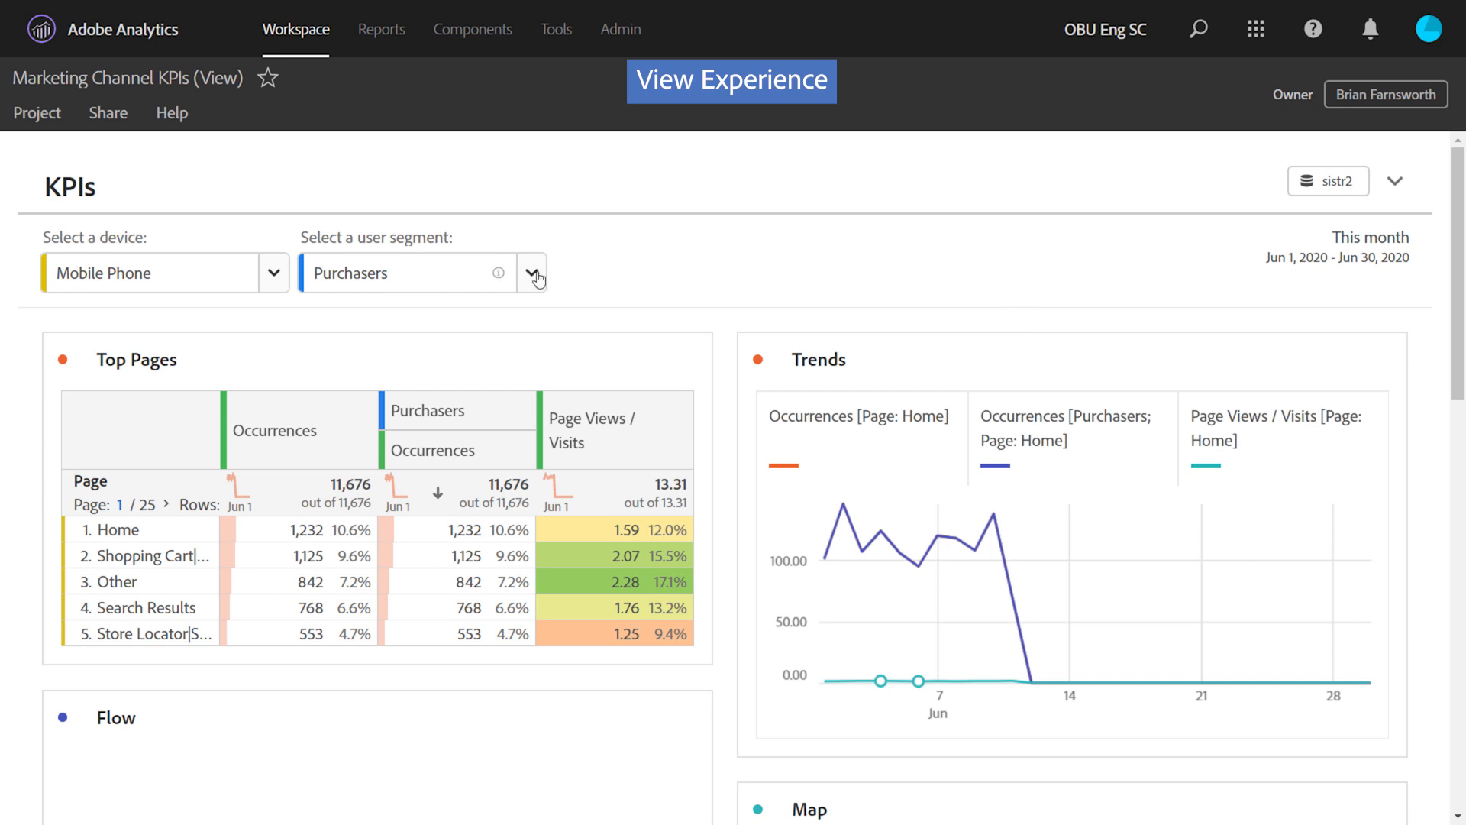
pyautogui.click(533, 272)
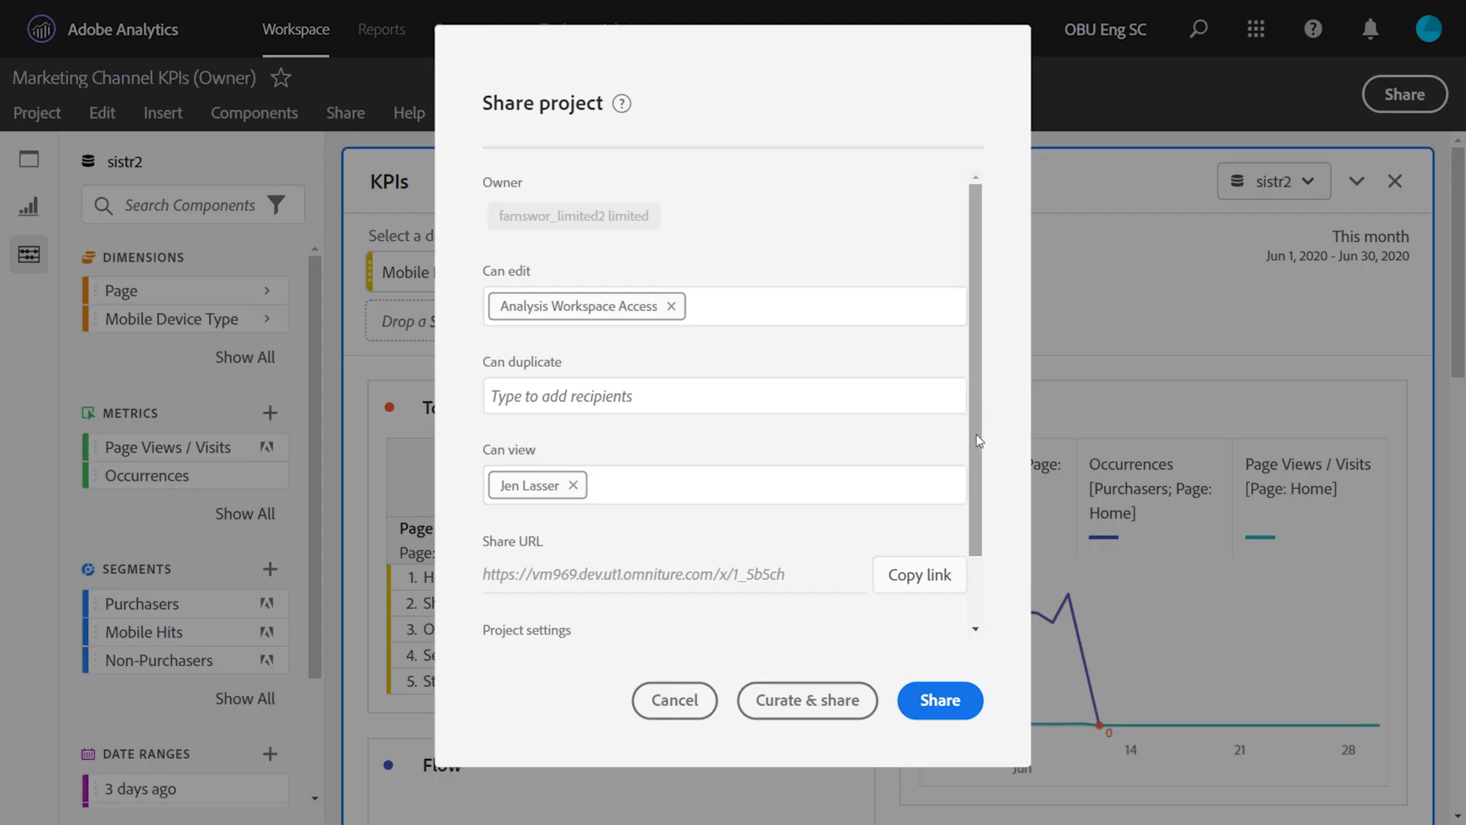
# Scroll the Share dialog to reveal the Project settings checkboxes.
pyautogui.scroll(-3)
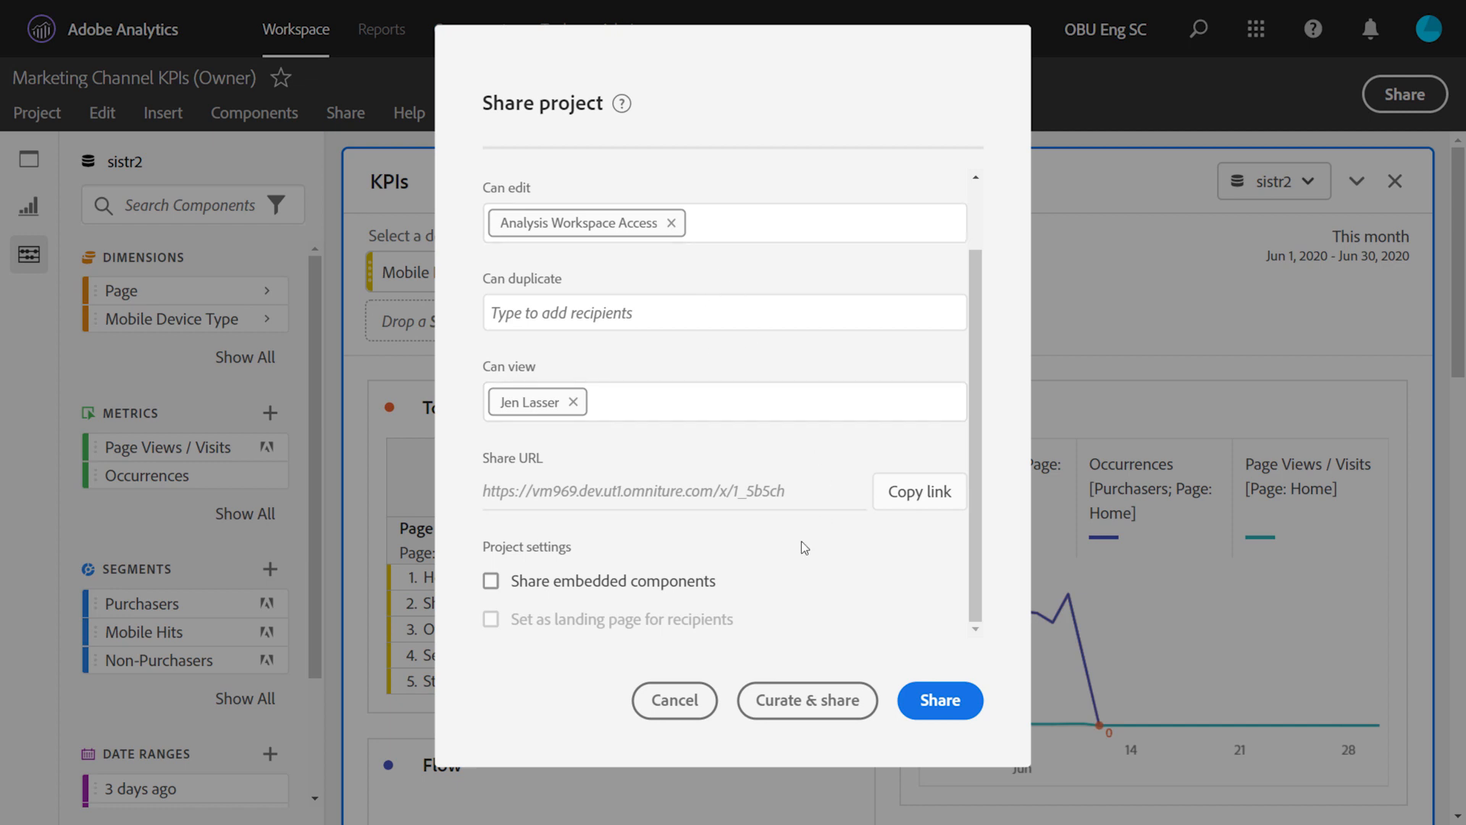
pyautogui.moveTo(633, 592)
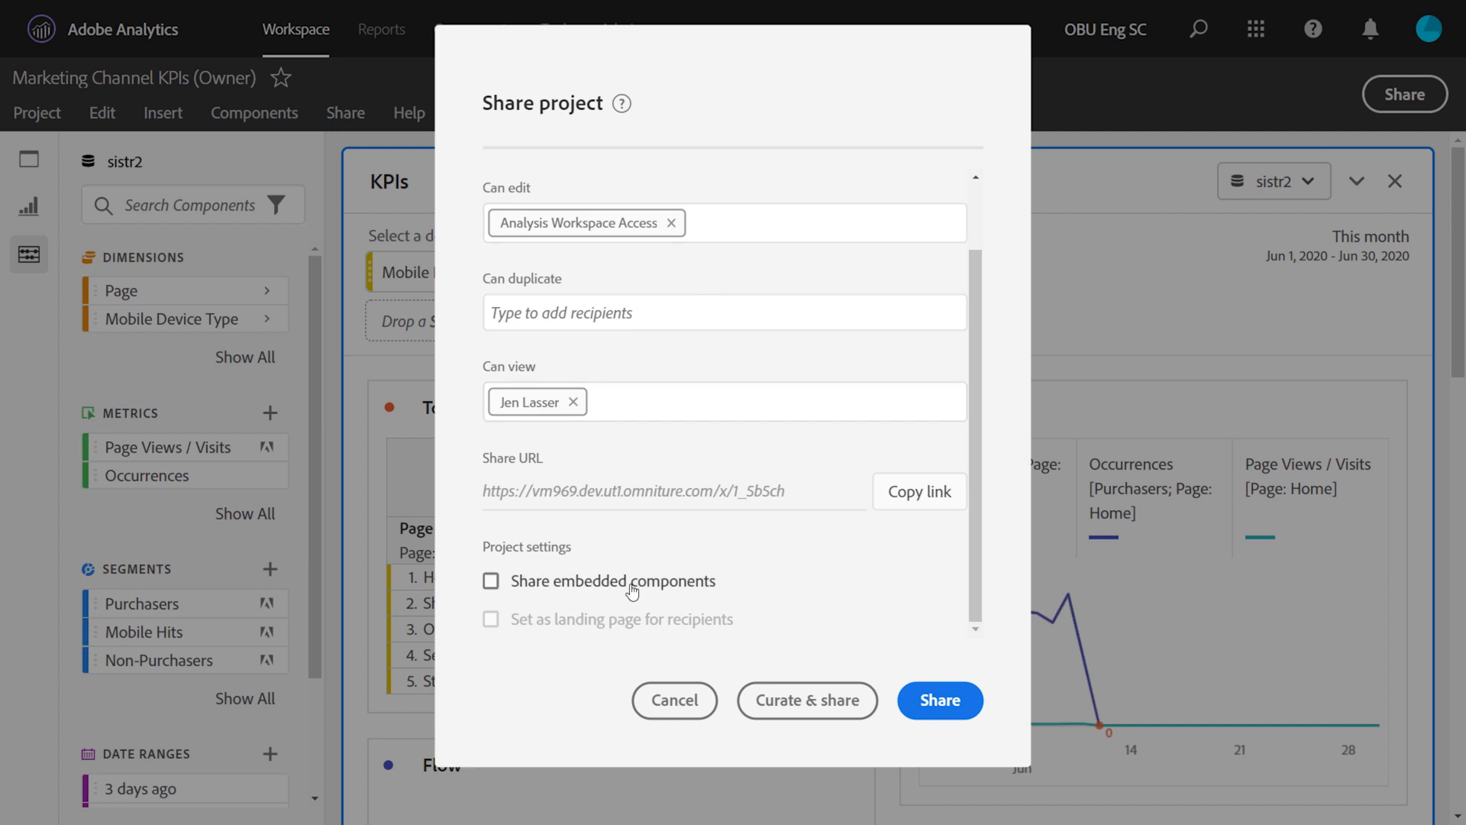
pyautogui.moveTo(774, 584)
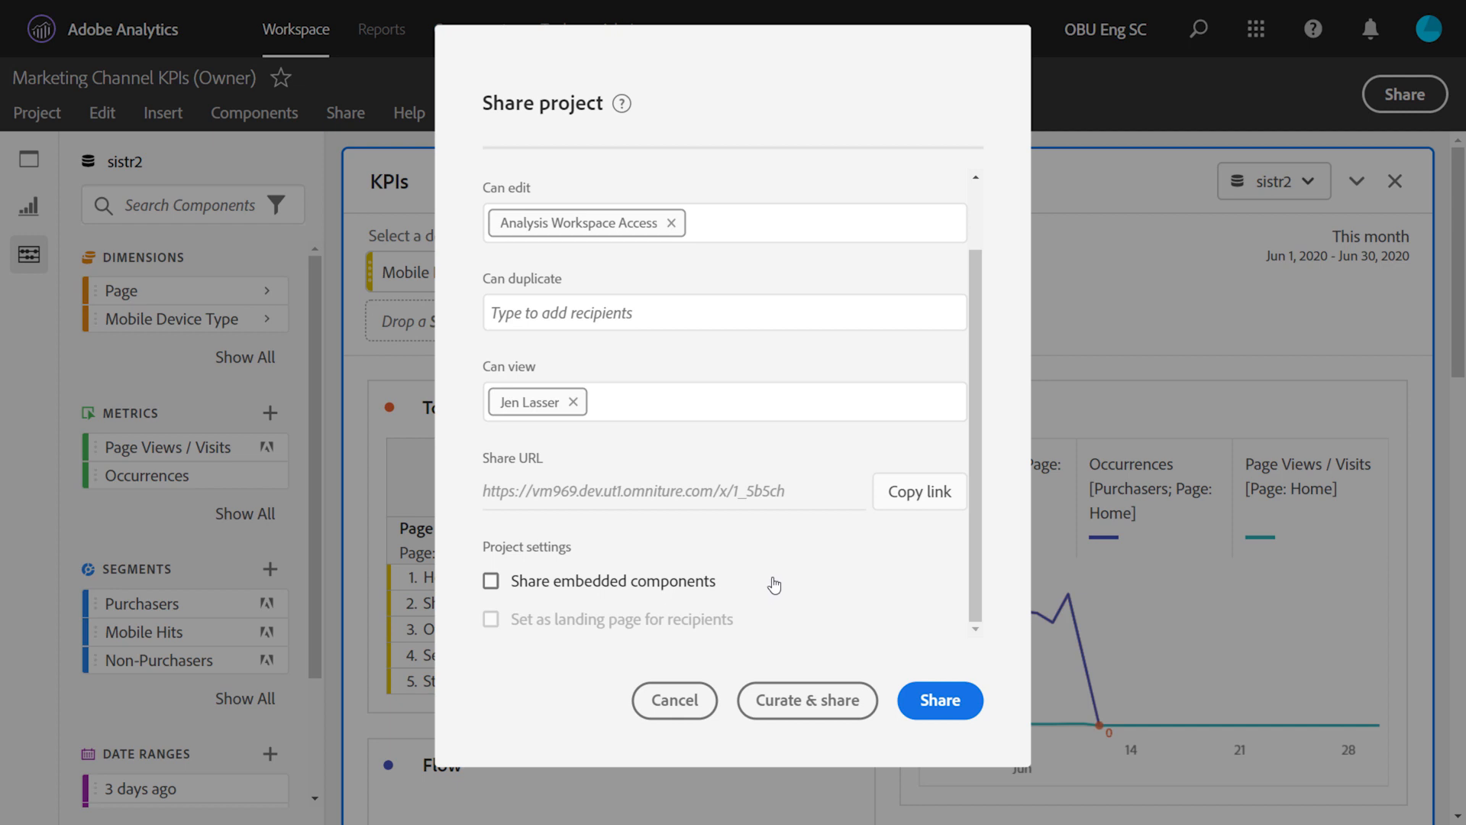
pyautogui.moveTo(791, 583)
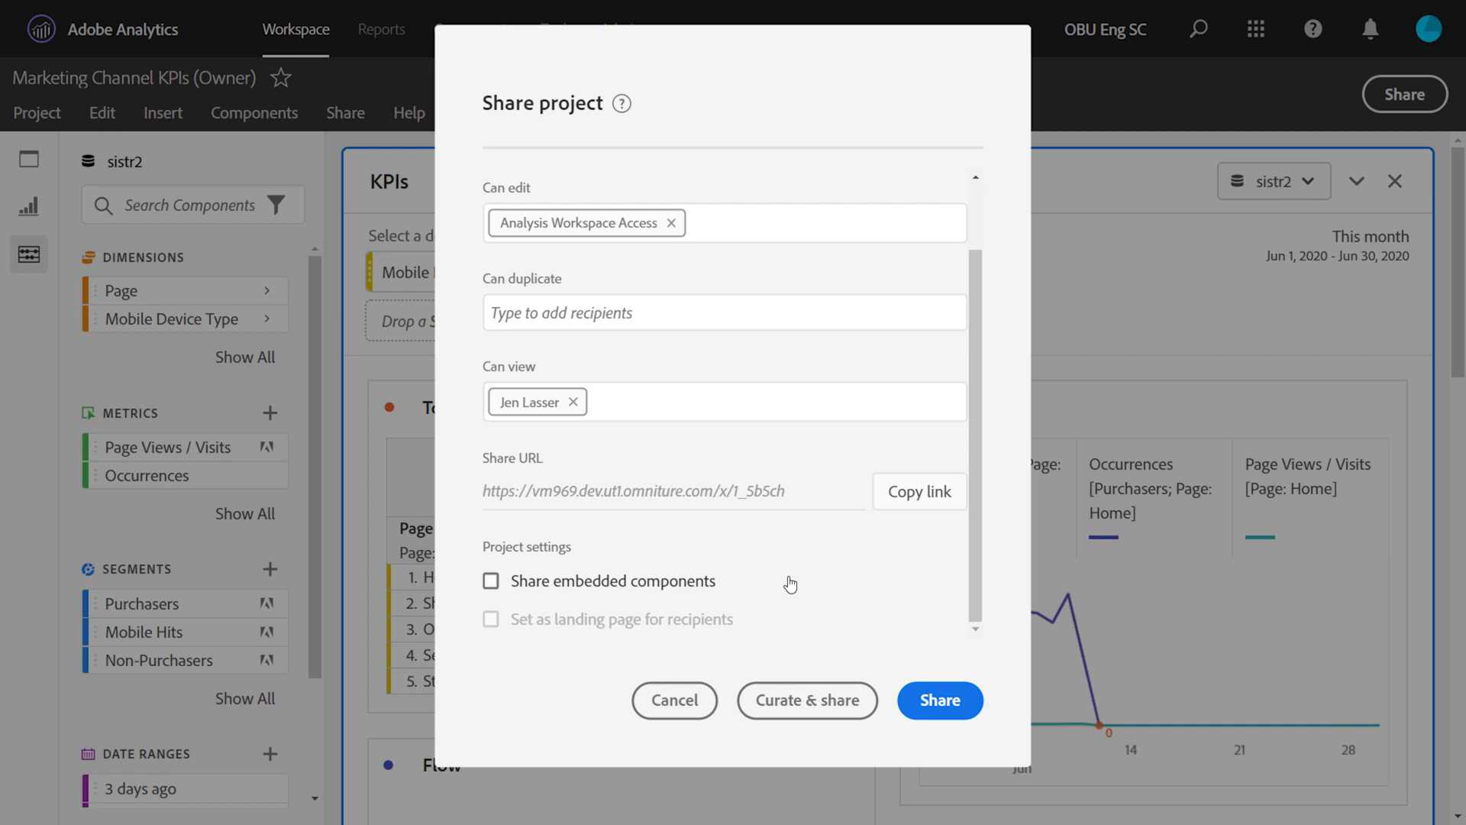
pyautogui.moveTo(968, 640)
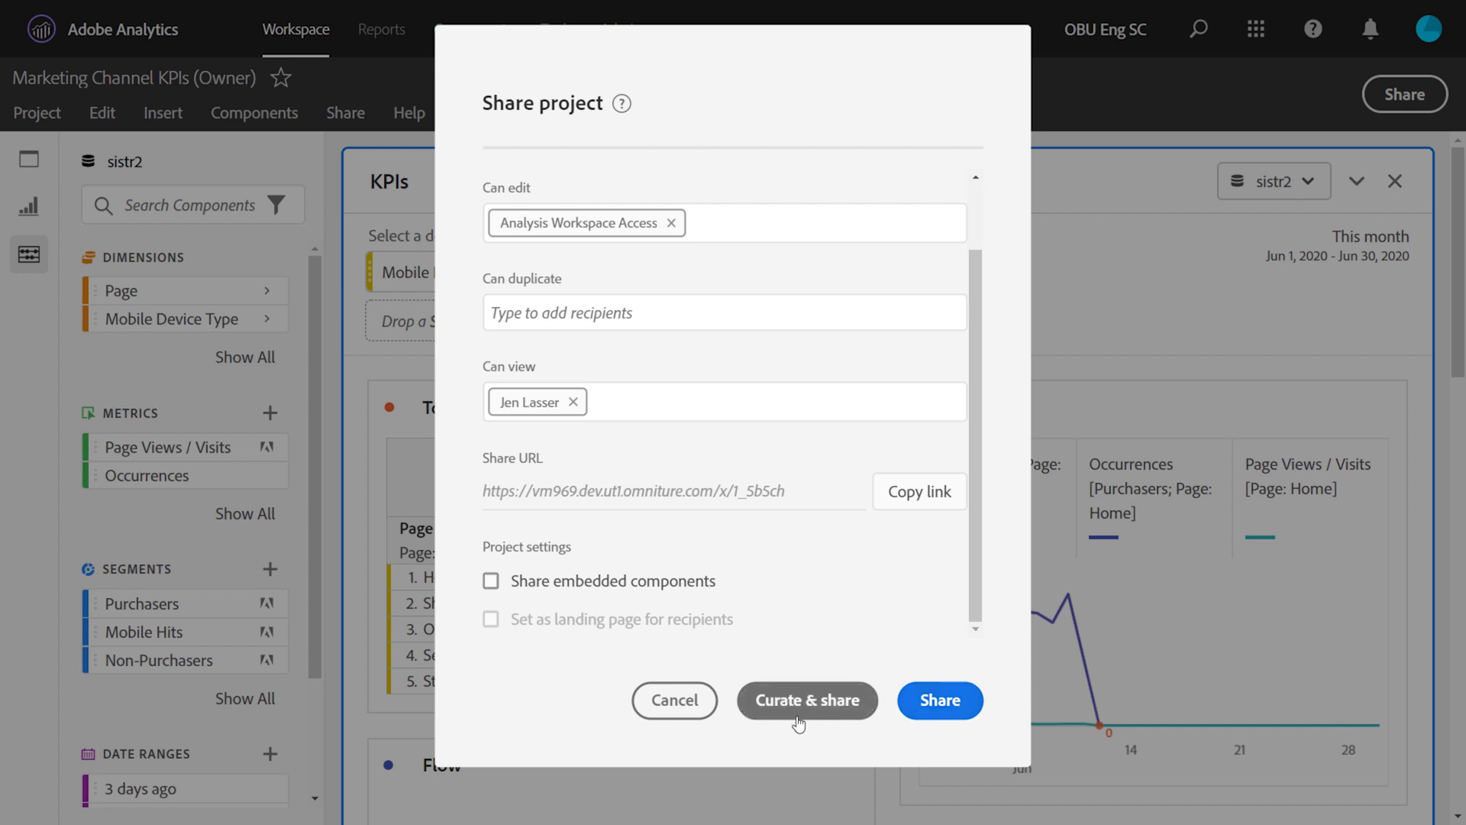
pyautogui.moveTo(787, 714)
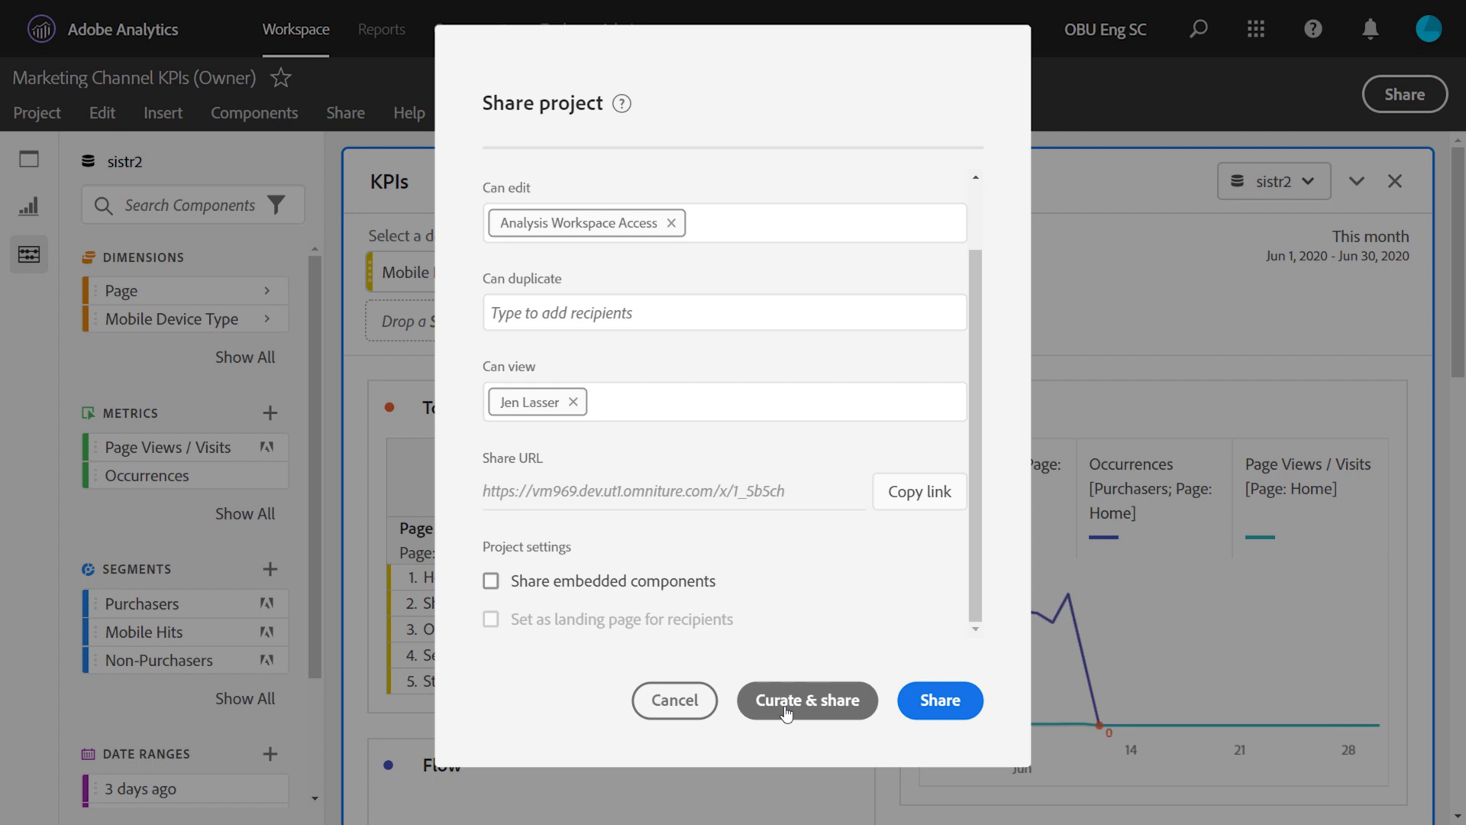
pyautogui.moveTo(199, 770)
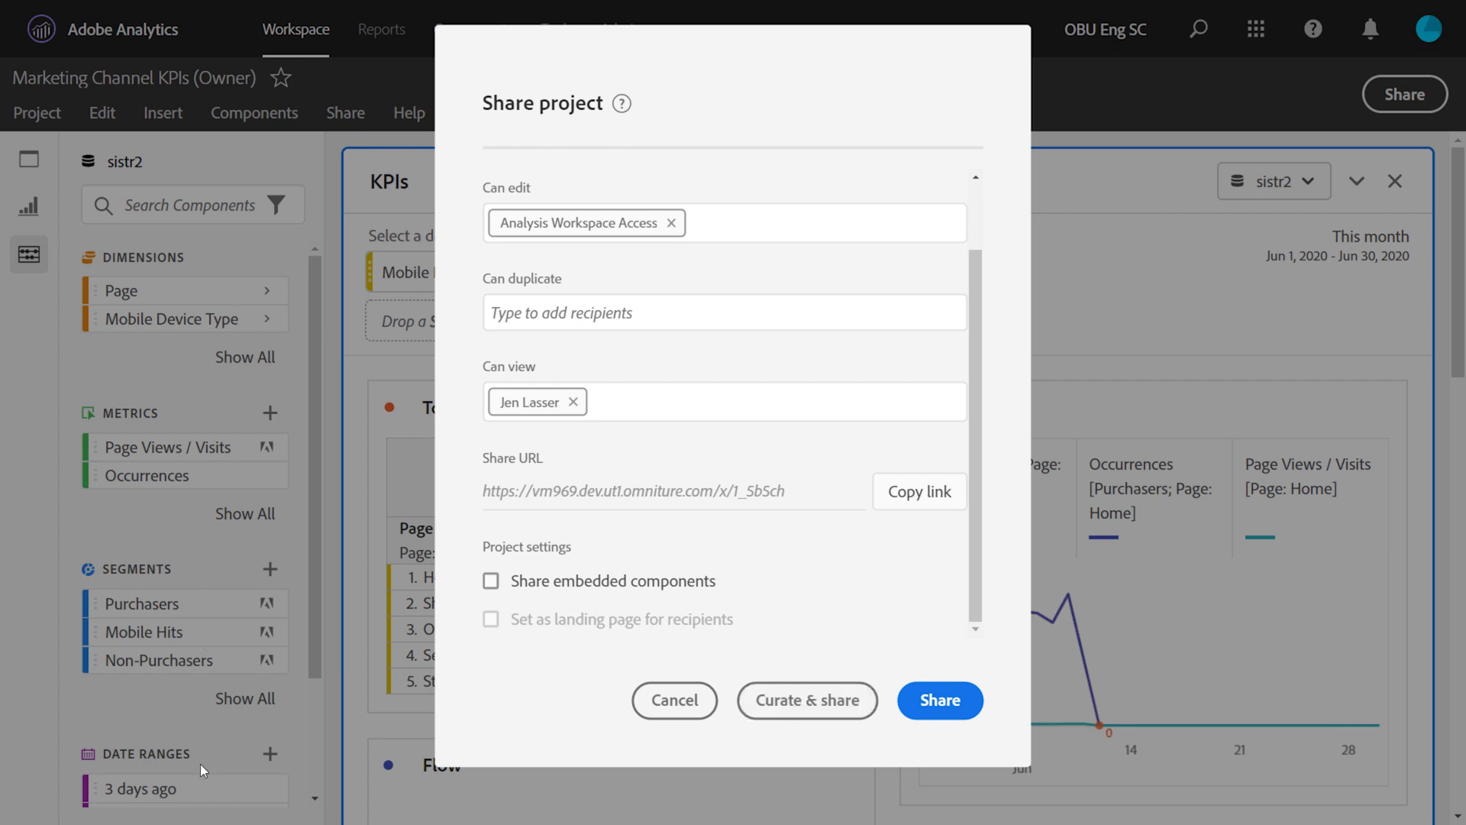
pyautogui.moveTo(153, 276)
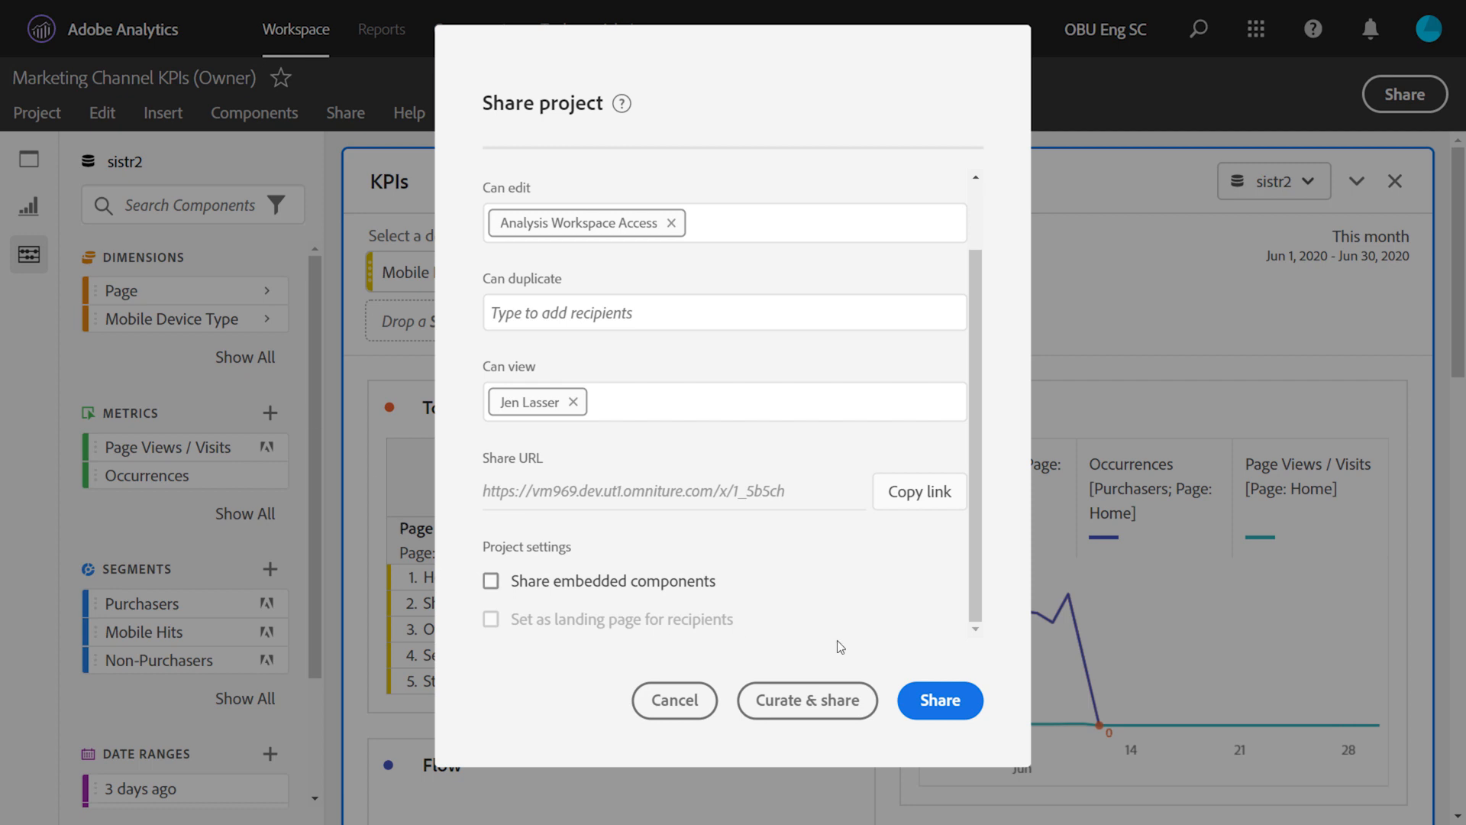
pyautogui.moveTo(674, 701)
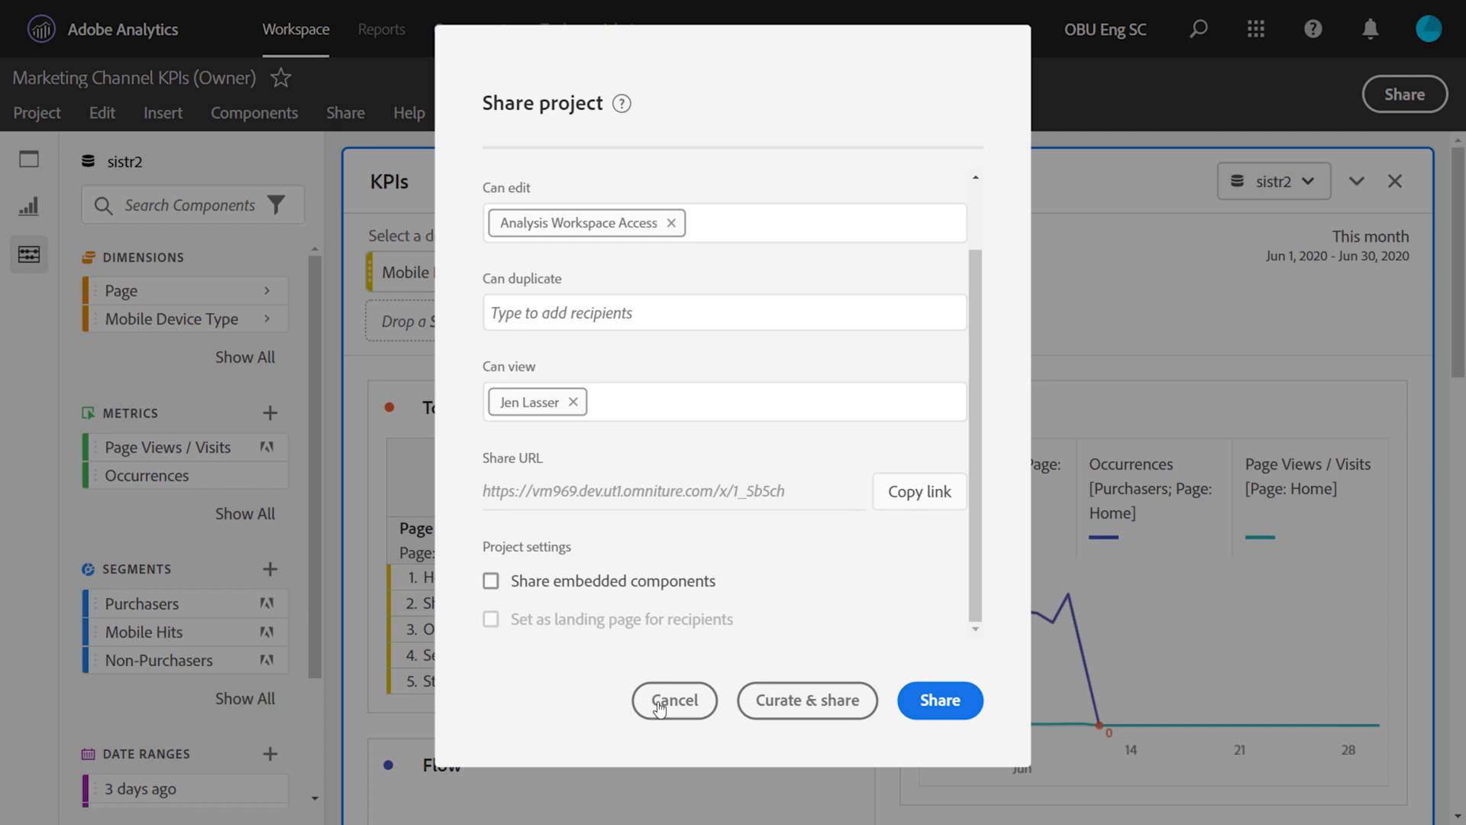
# Cancel the share, then open Curate Project Data and cancel it without changes.
pyautogui.click(674, 701)
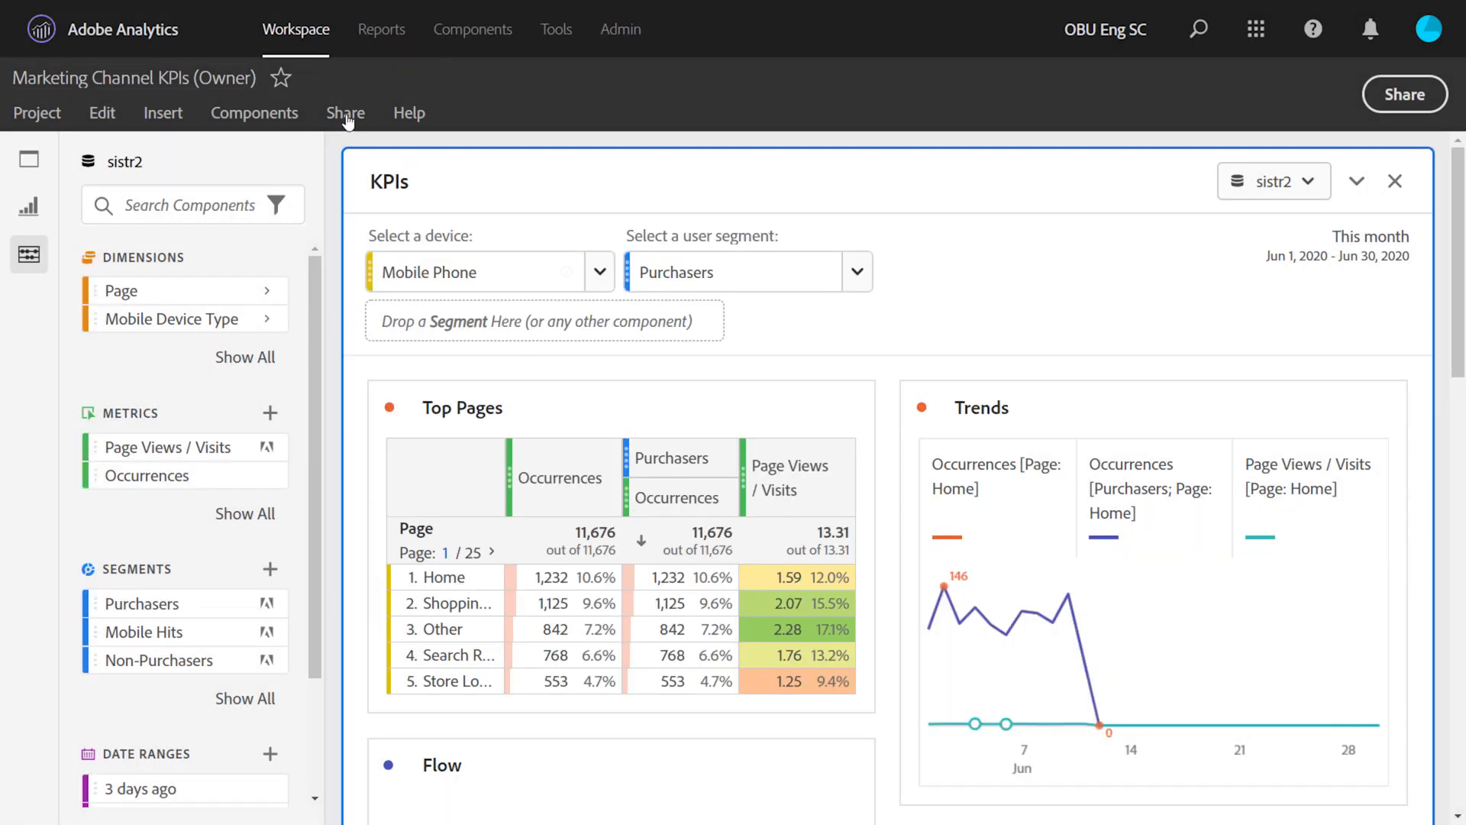
pyautogui.click(345, 112)
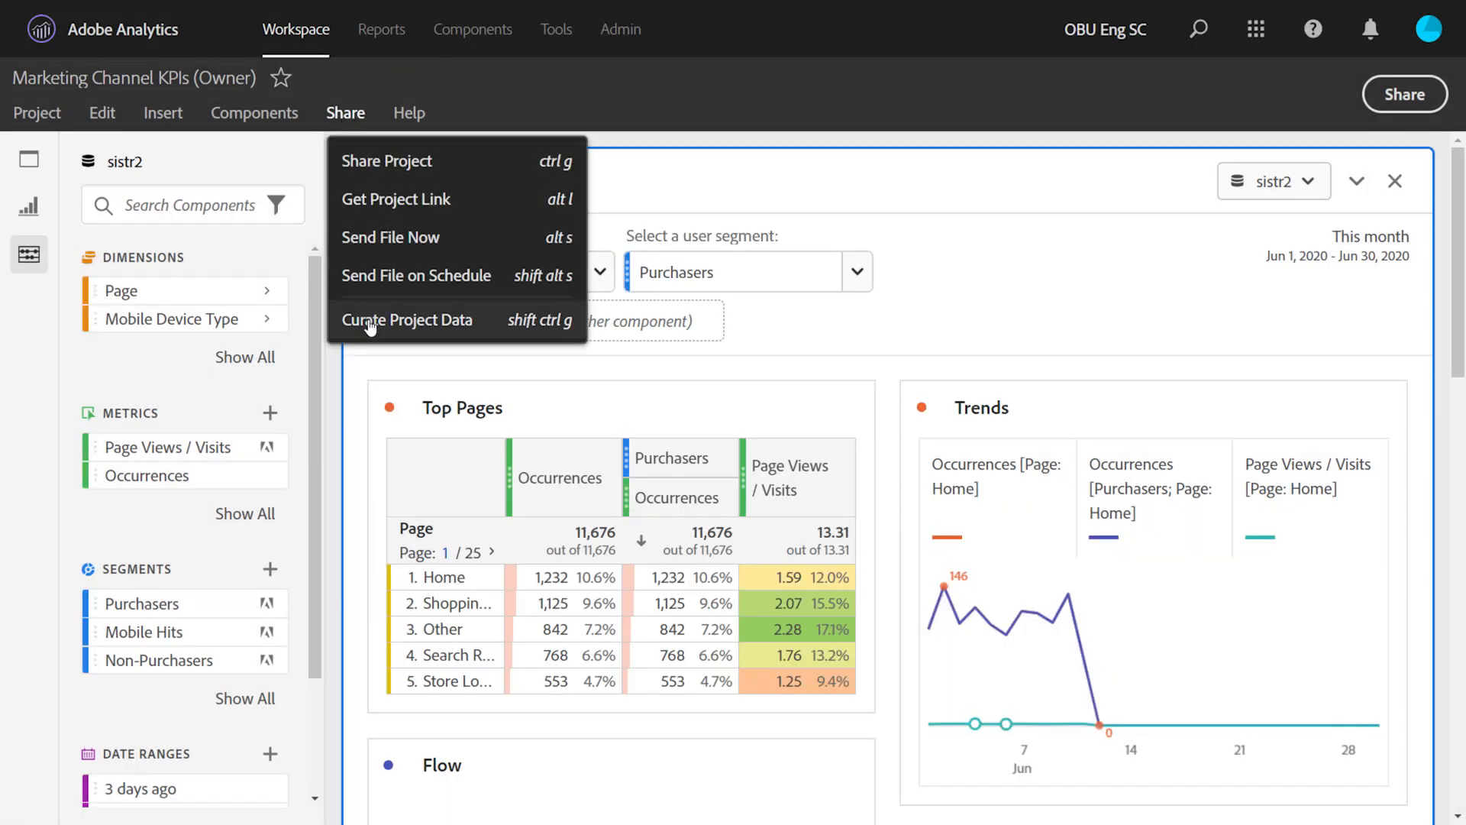
pyautogui.moveTo(402, 329)
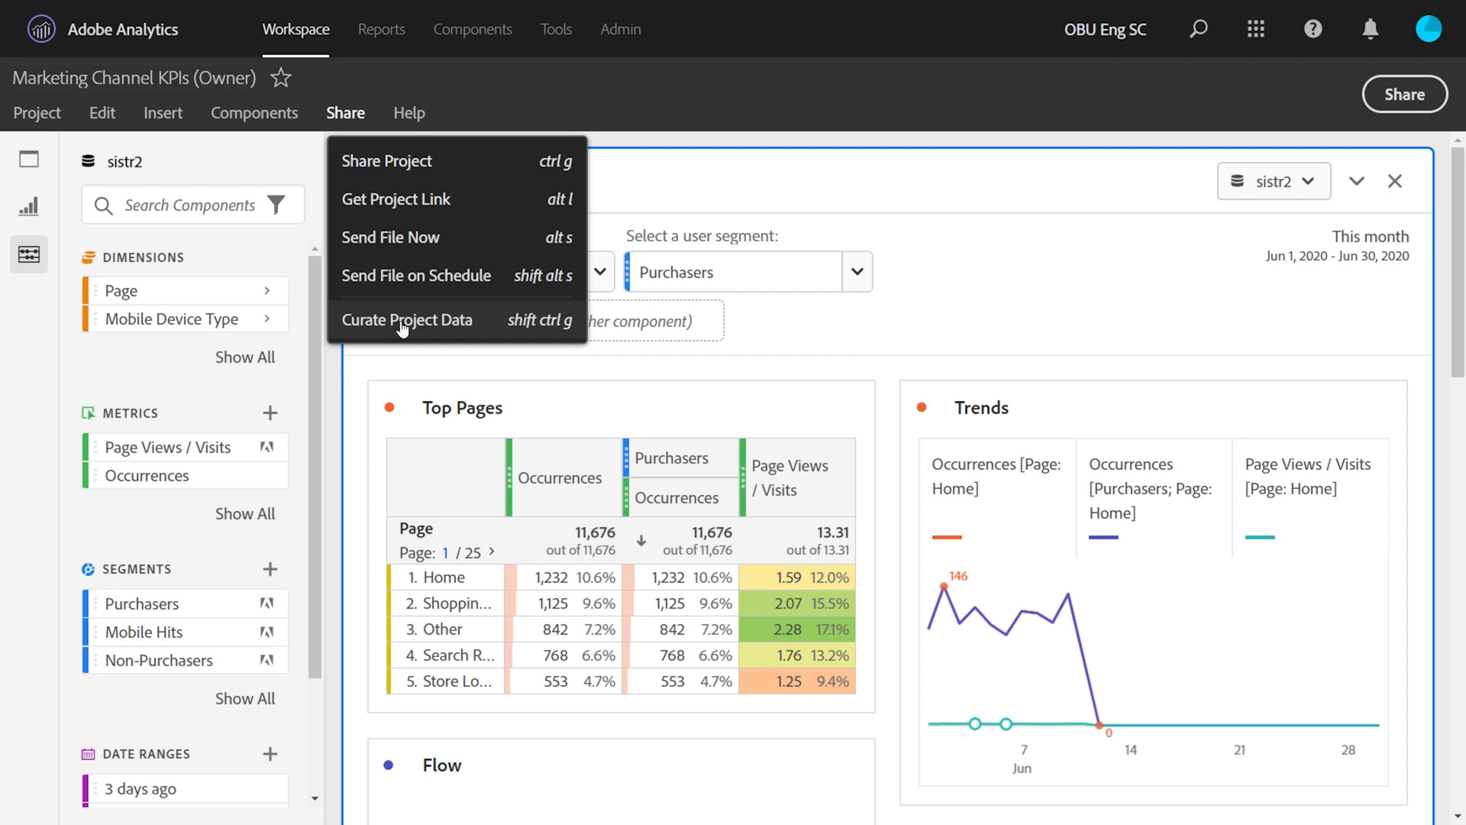
pyautogui.click(408, 319)
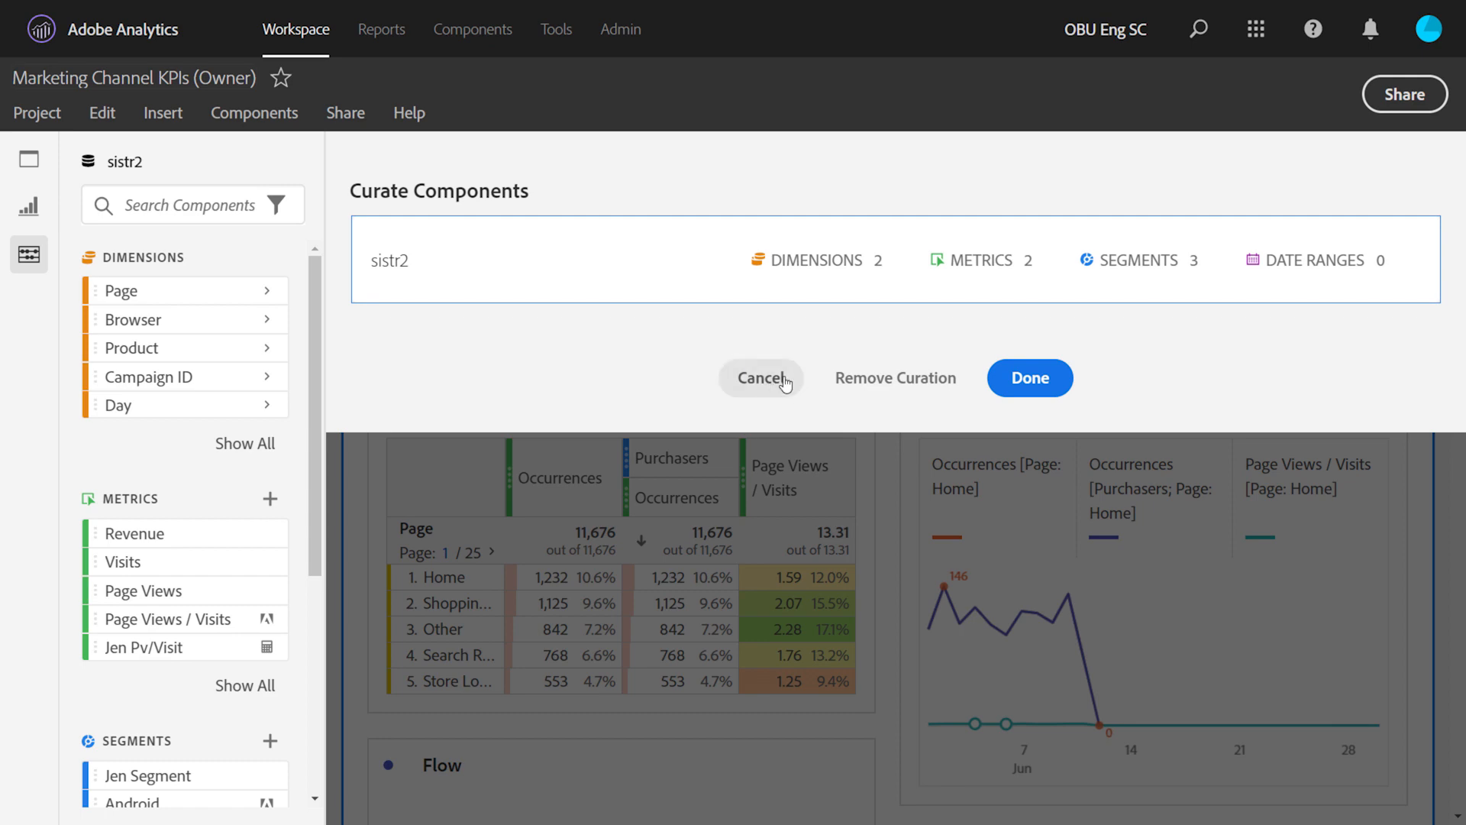
pyautogui.click(761, 378)
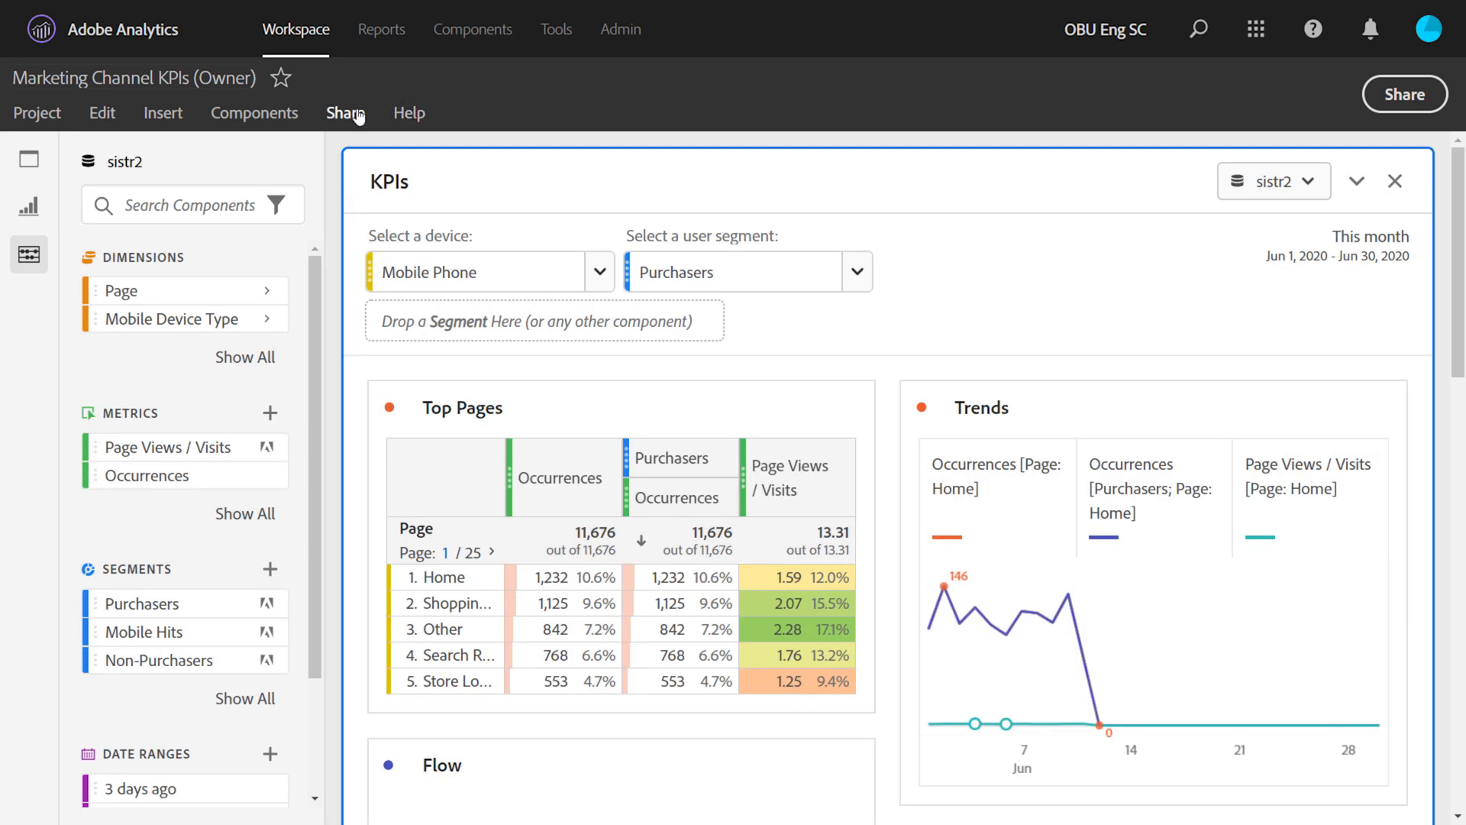
# Reopen the Share dialog and show the ? help explaining the share roles.
pyautogui.click(345, 112)
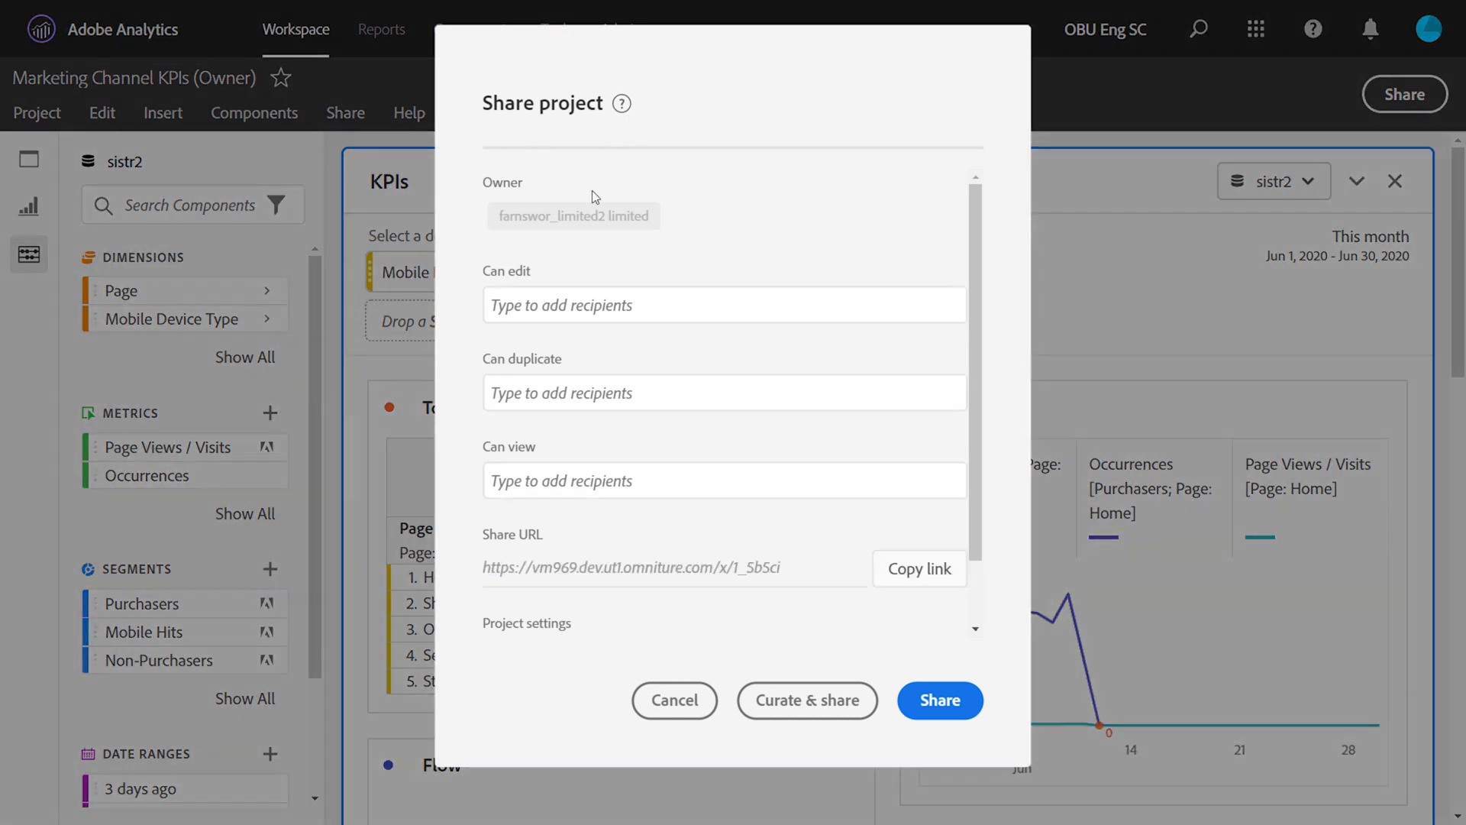
pyautogui.moveTo(540, 529)
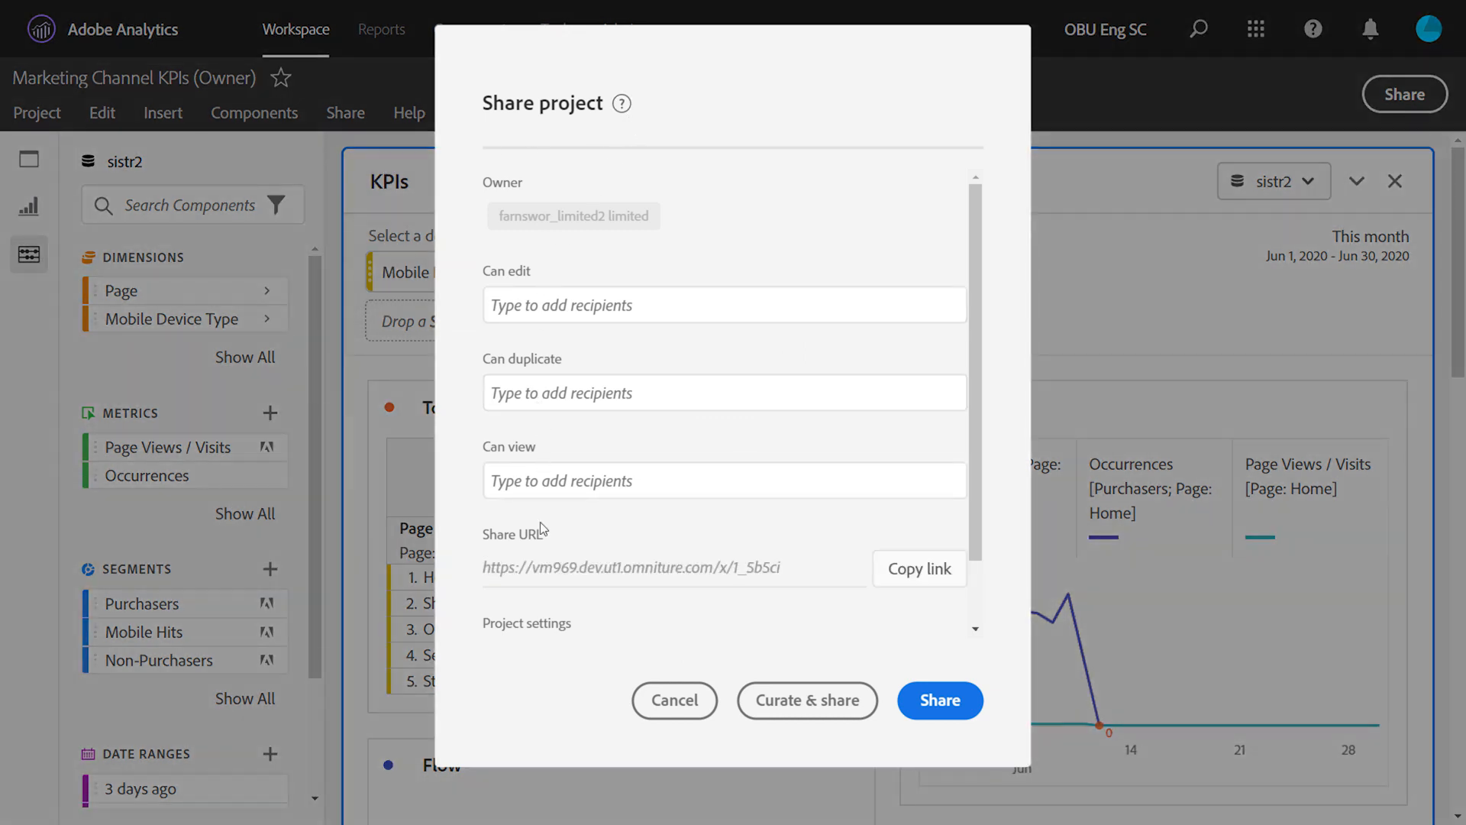
pyautogui.moveTo(620, 114)
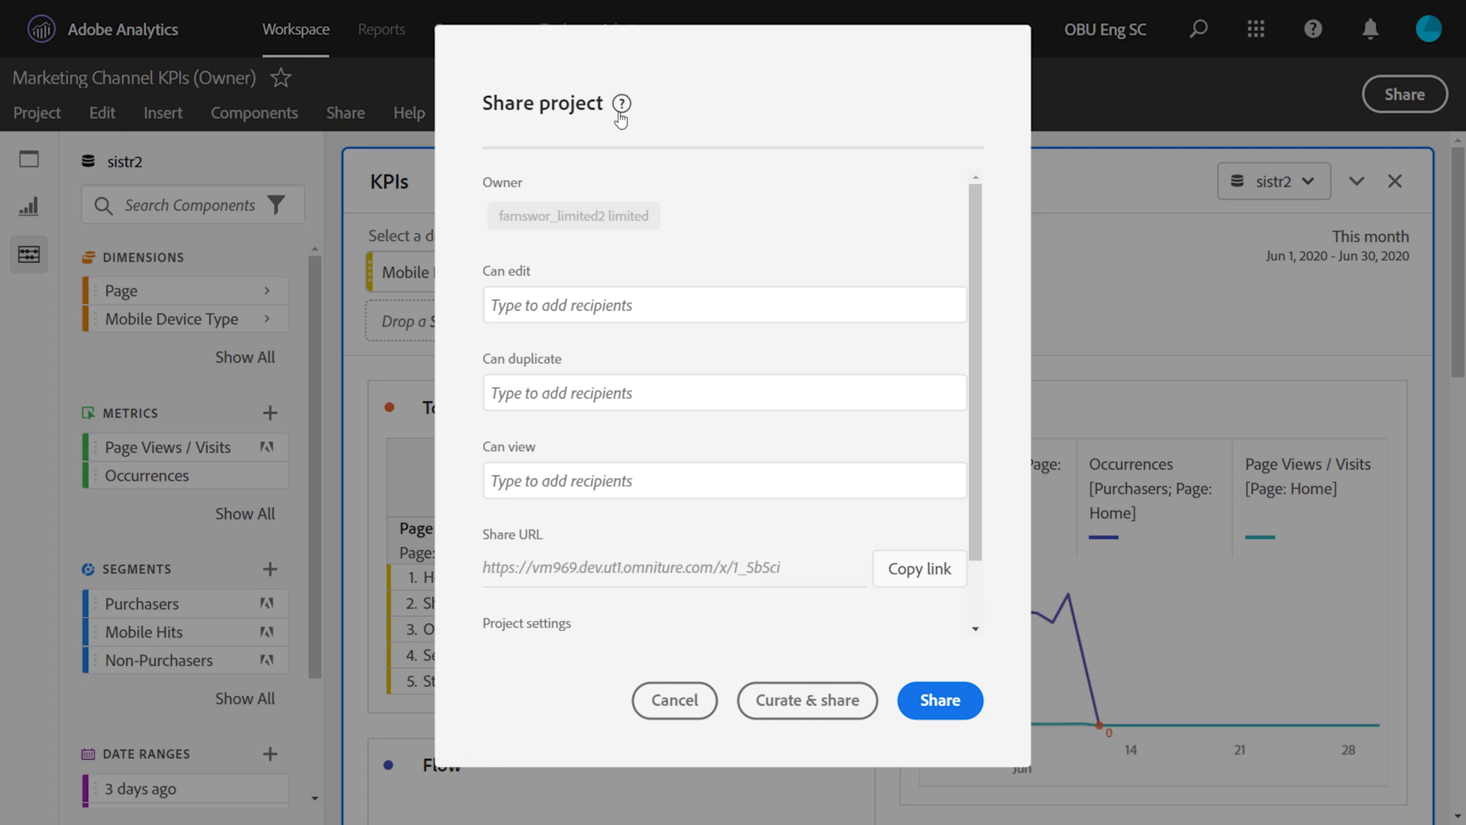
pyautogui.click(621, 104)
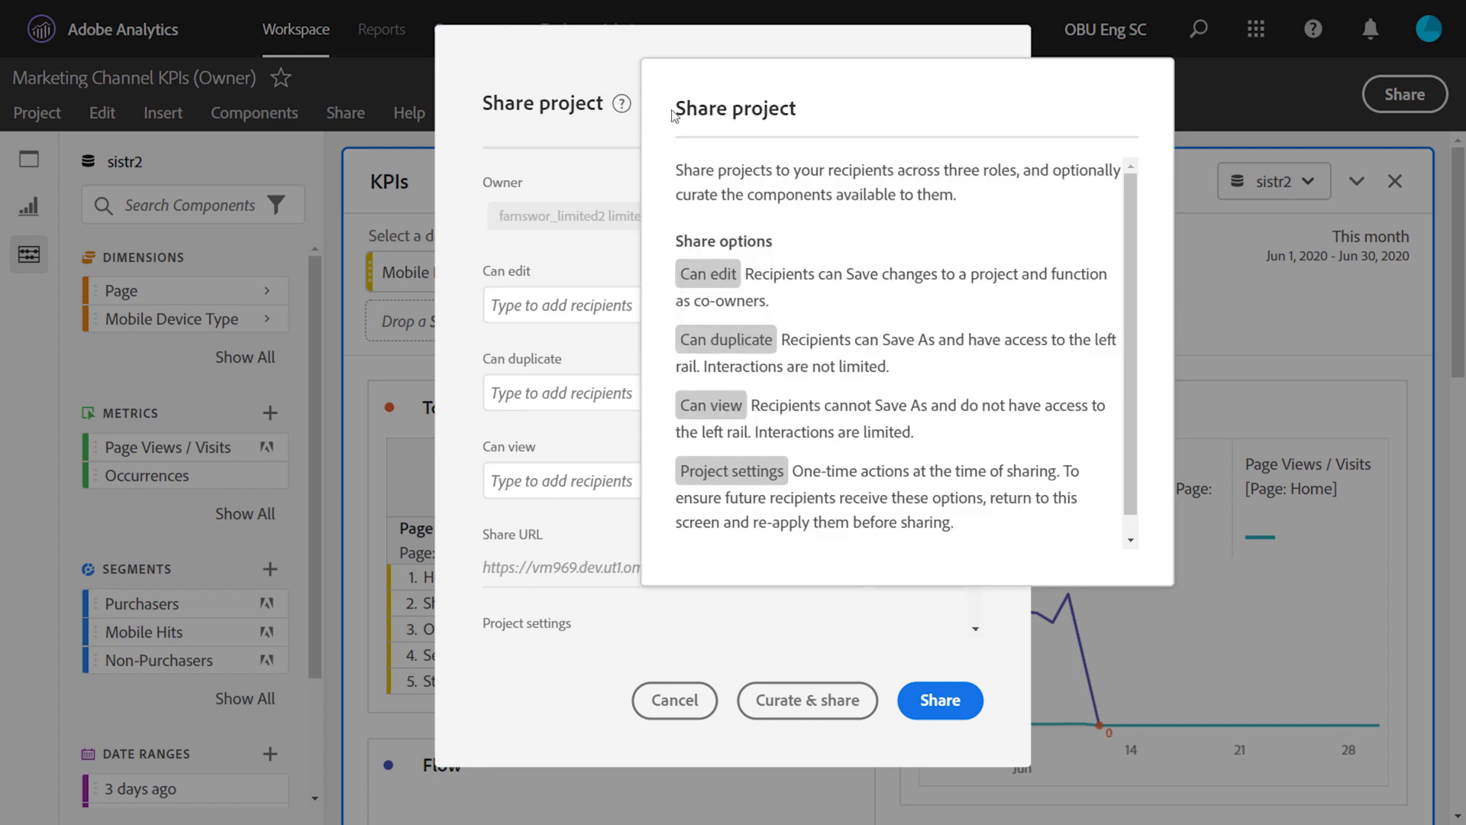
pyautogui.moveTo(679, 158)
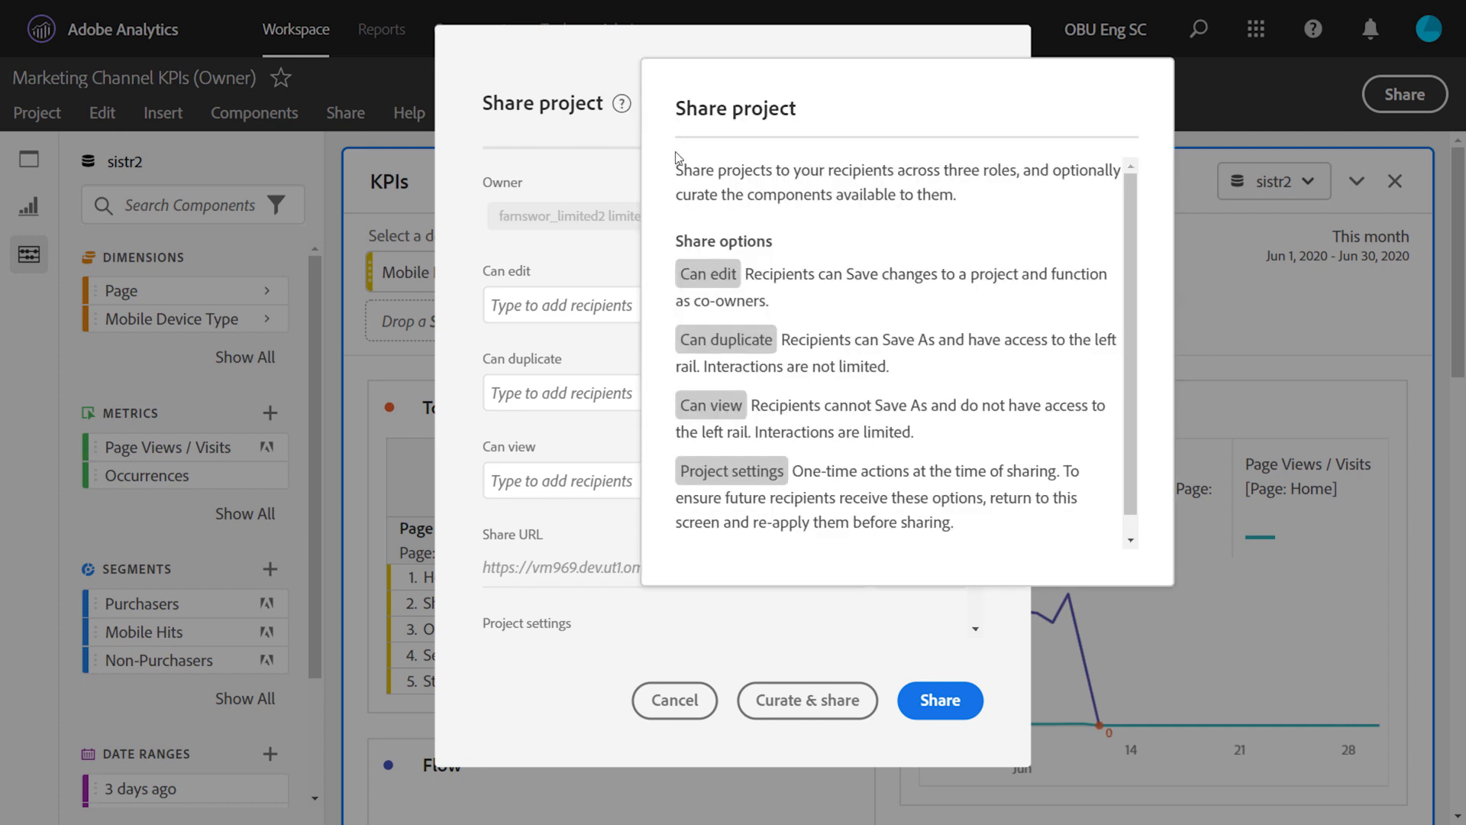